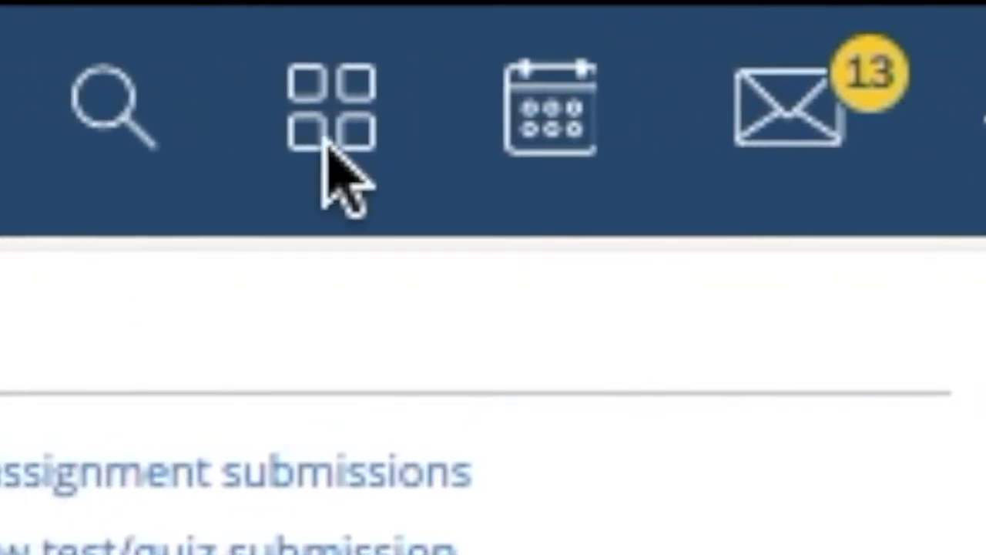
Open Schoology's apps dropdown from the top navigation bar to reach the App Center.
{"action": "left_click", "coordinate": [324, 100]}
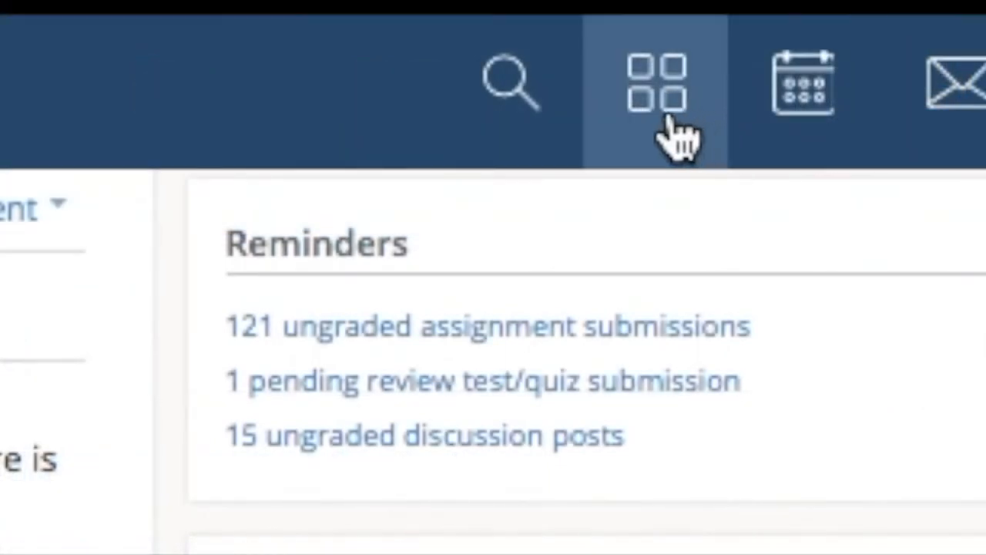
{"action": "left_click", "coordinate": [657, 79]}
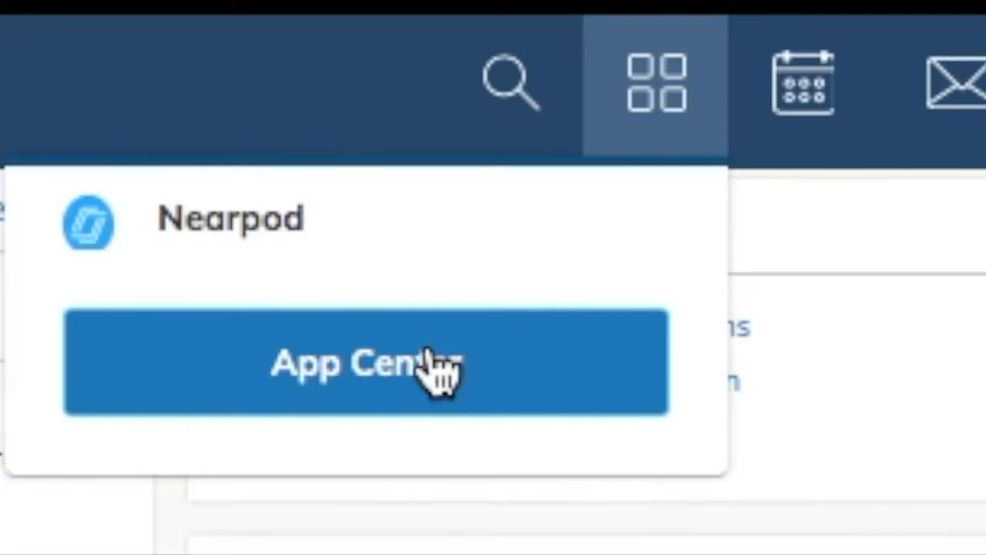
{"action": "mouse_move", "coordinate": [455, 362]}
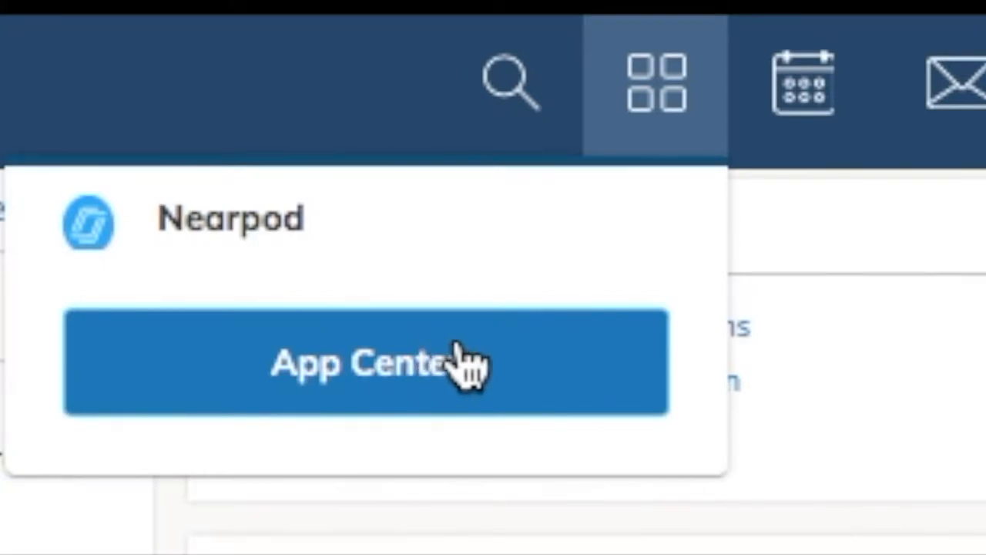
{"action": "mouse_move", "coordinate": [493, 424]}
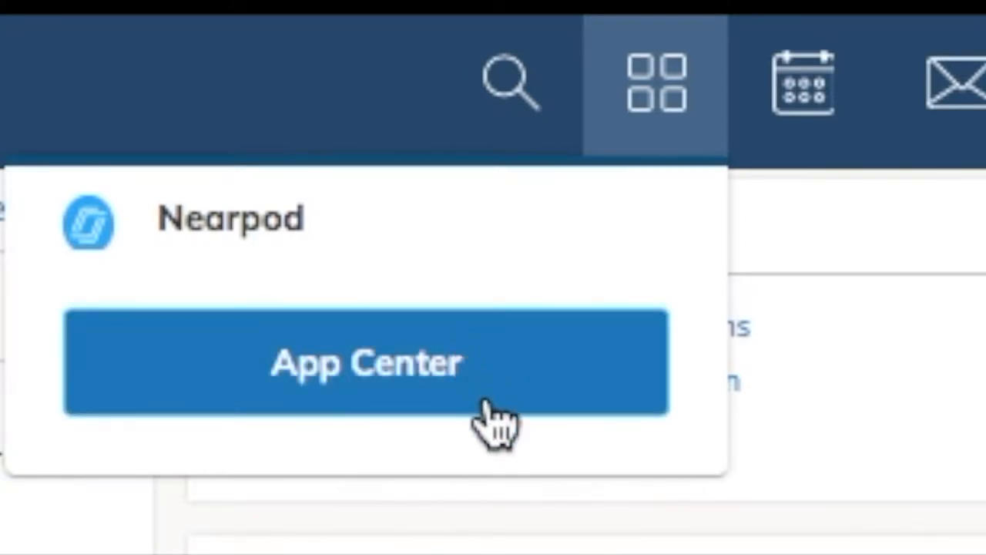
Go to the App Center and open the OneNote Class Notebook app page.
{"action": "left_click", "coordinate": [366, 362]}
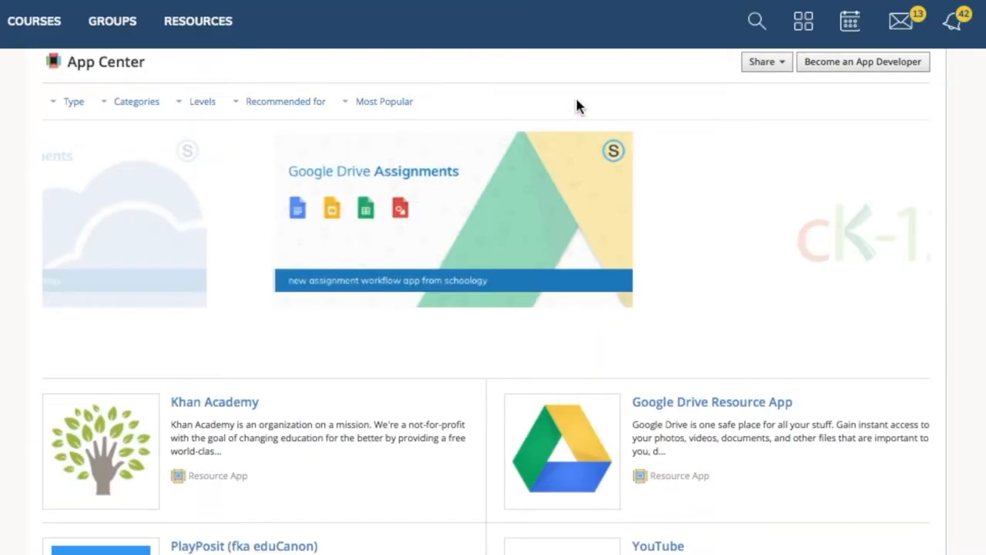
{"action": "mouse_move", "coordinate": [507, 386]}
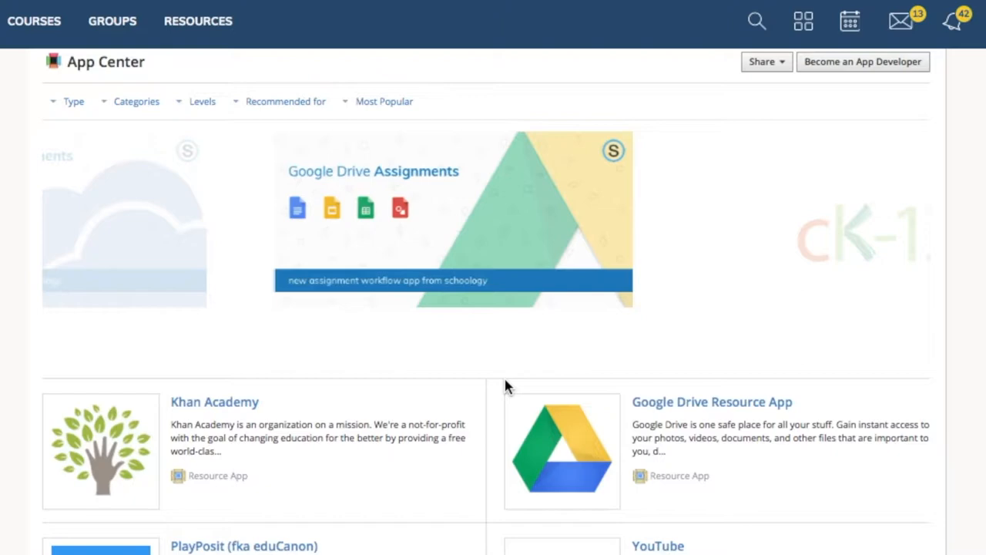
{"action": "scroll", "scroll_direction": "down", "scroll_amount": 3}
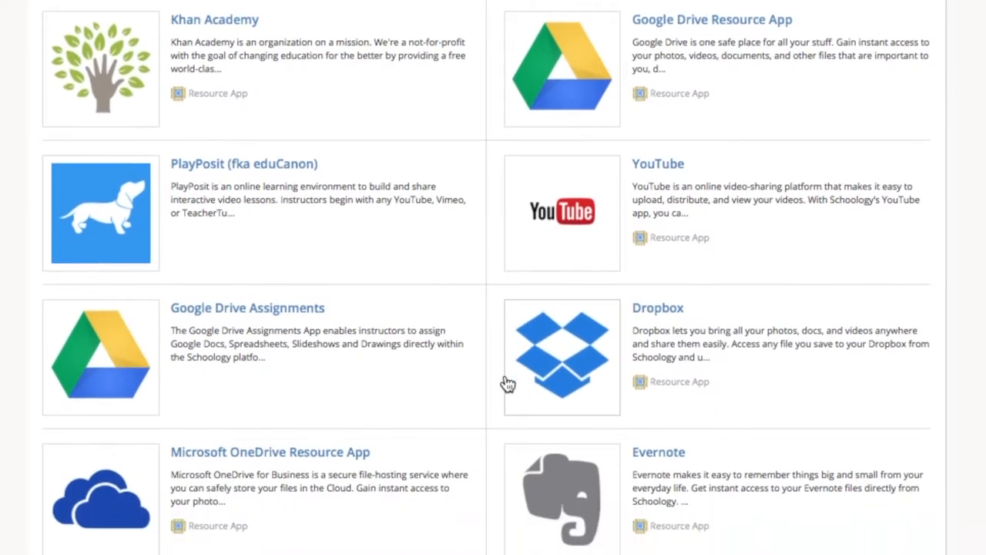
{"action": "scroll", "scroll_direction": "down", "scroll_amount": 3}
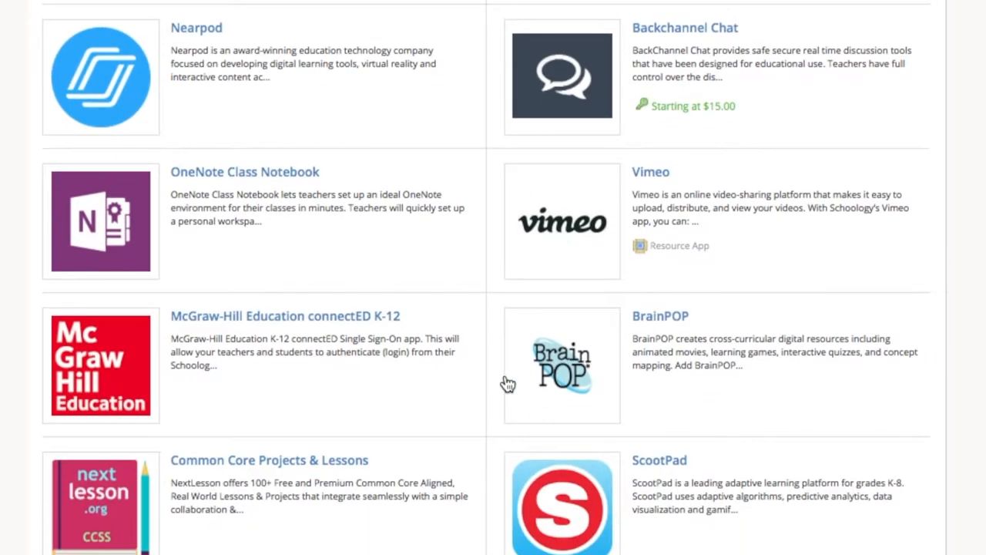
{"action": "mouse_move", "coordinate": [235, 201]}
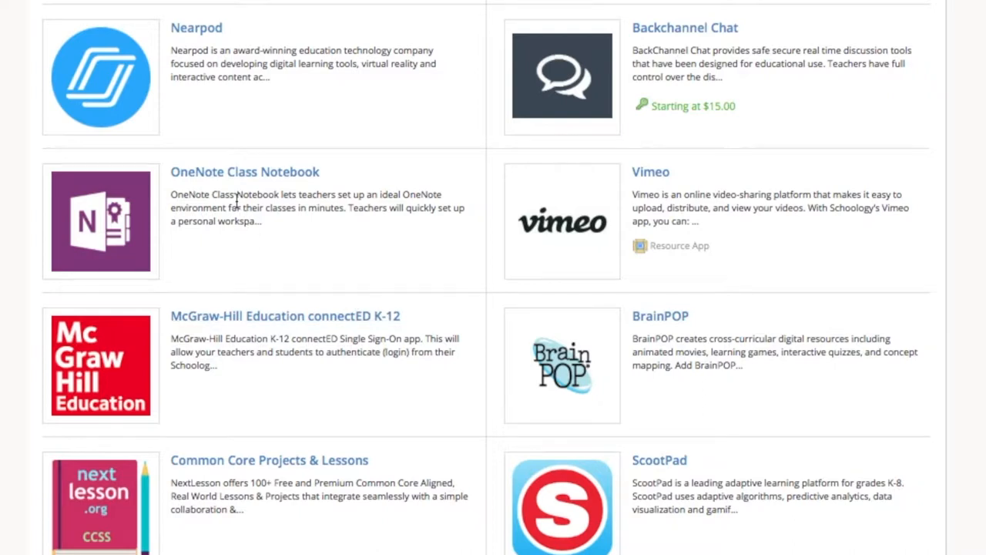
{"action": "mouse_move", "coordinate": [255, 177]}
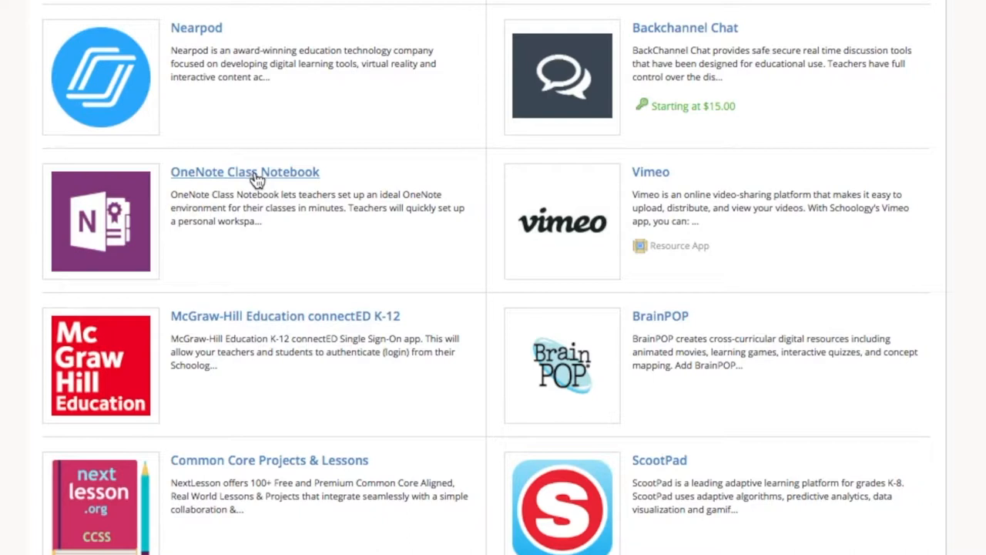
{"action": "left_click", "coordinate": [245, 171]}
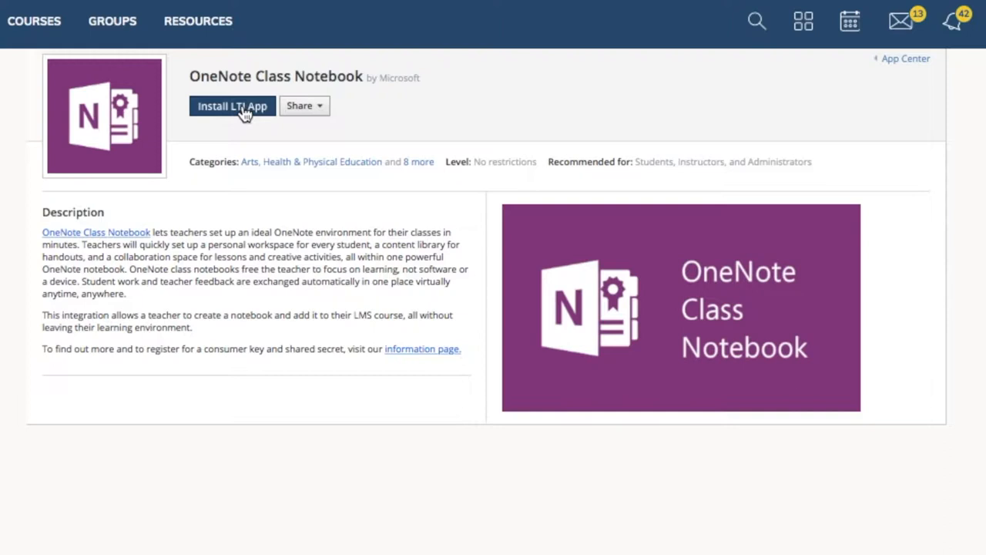
{"action": "mouse_move", "coordinate": [223, 112]}
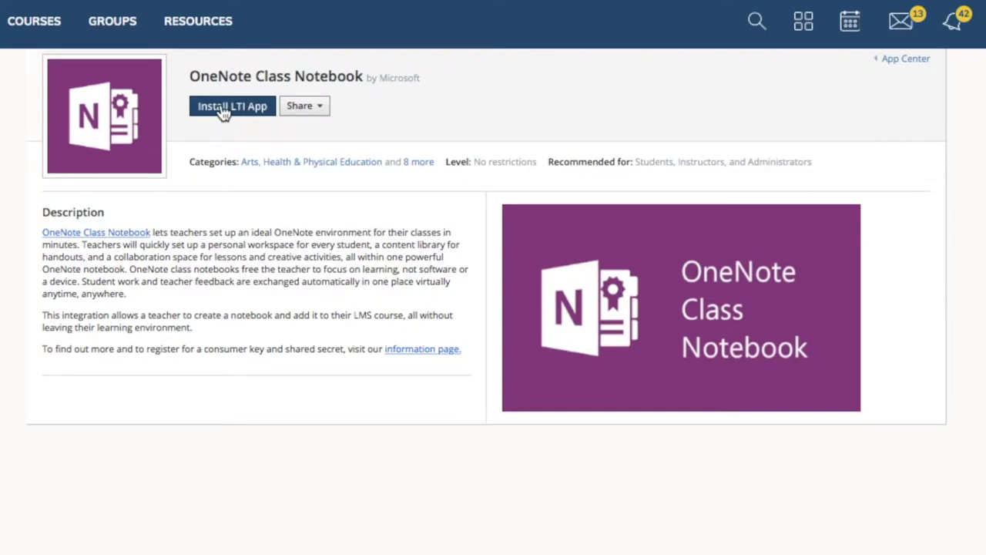
Install the OneNote Class Notebook LTI app, agreeing to terms, with Flipped Learning: Section 1 ticked.
{"action": "left_click", "coordinate": [232, 106]}
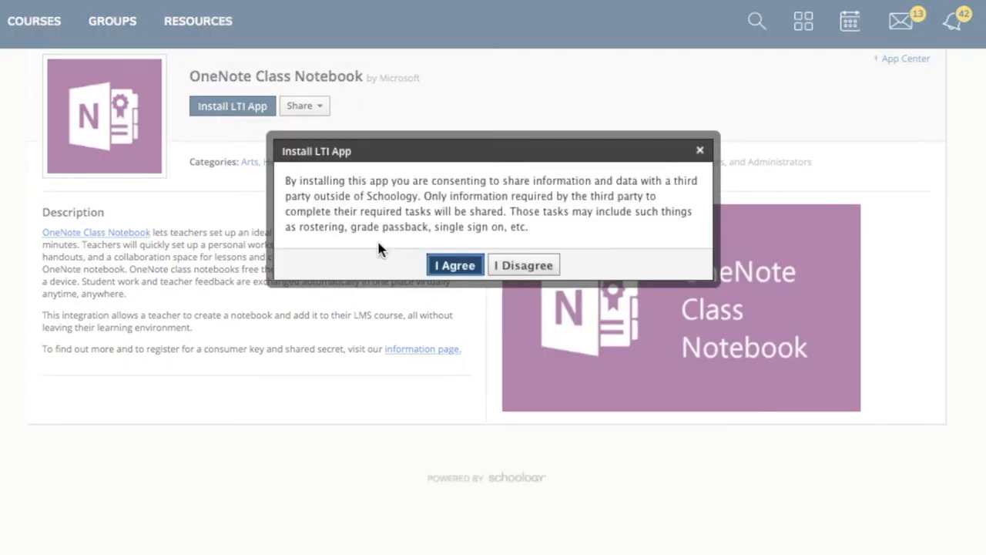
{"action": "left_click", "coordinate": [454, 265]}
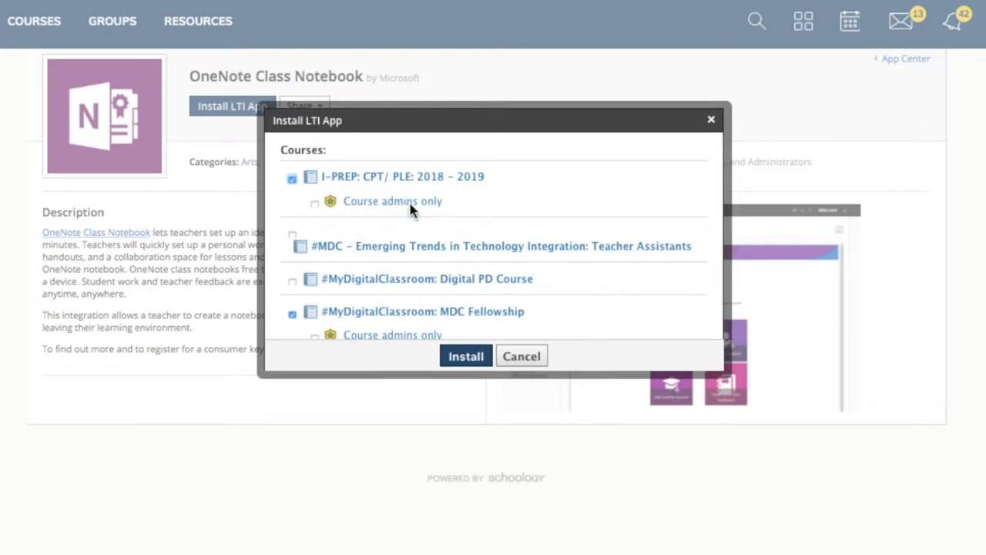
{"action": "scroll", "scroll_direction": "down", "scroll_amount": 3}
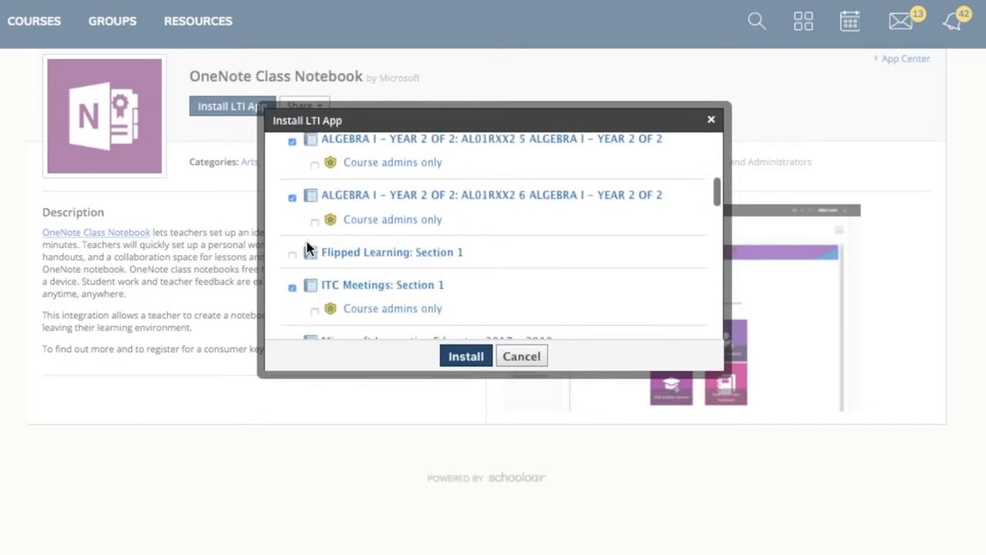
{"action": "scroll", "scroll_direction": "down", "scroll_amount": 3}
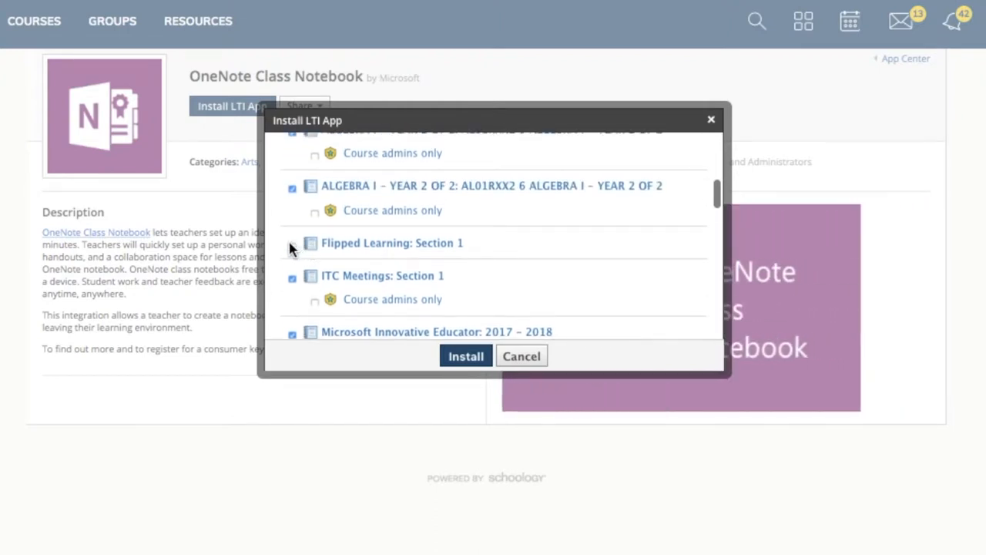
{"action": "left_click", "coordinate": [292, 243]}
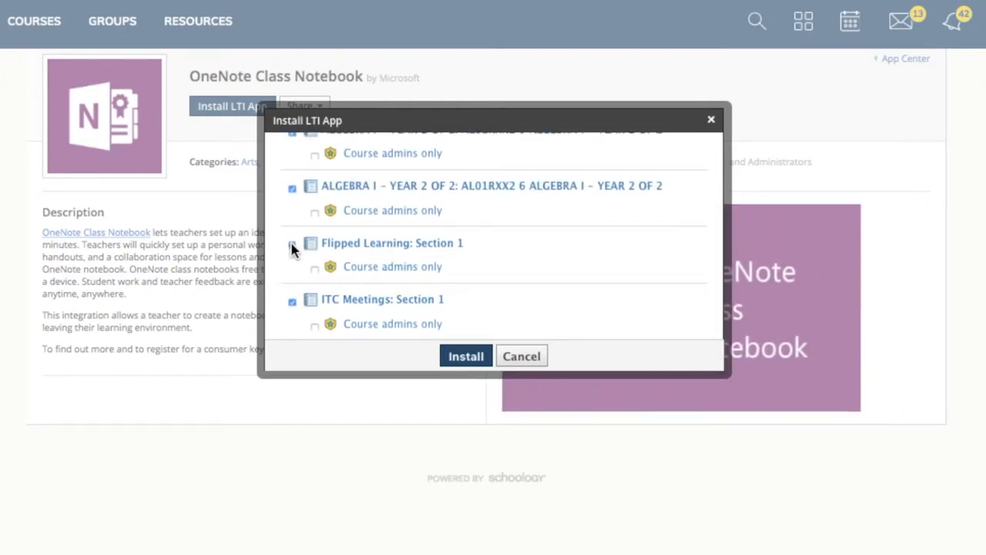
{"action": "left_click", "coordinate": [292, 243]}
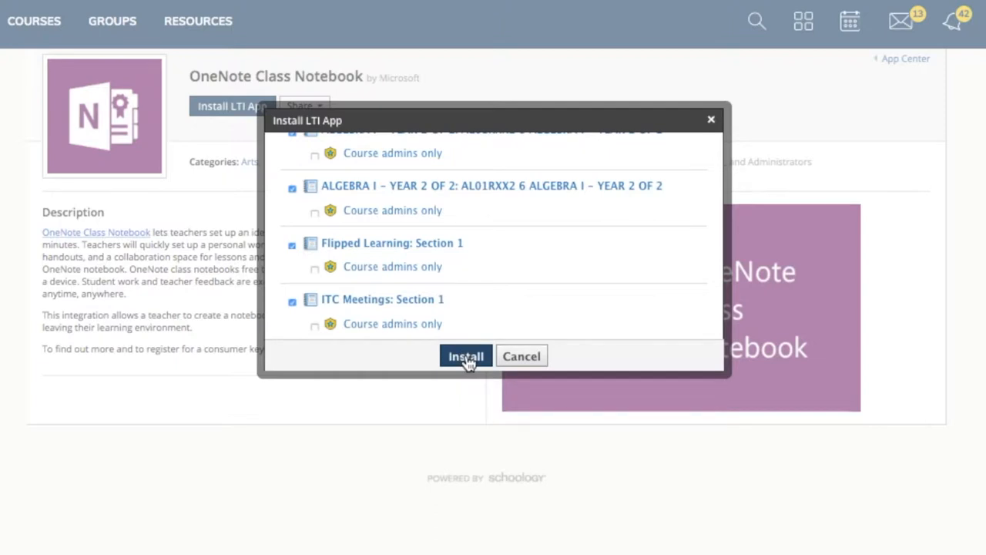
{"action": "left_click", "coordinate": [465, 356]}
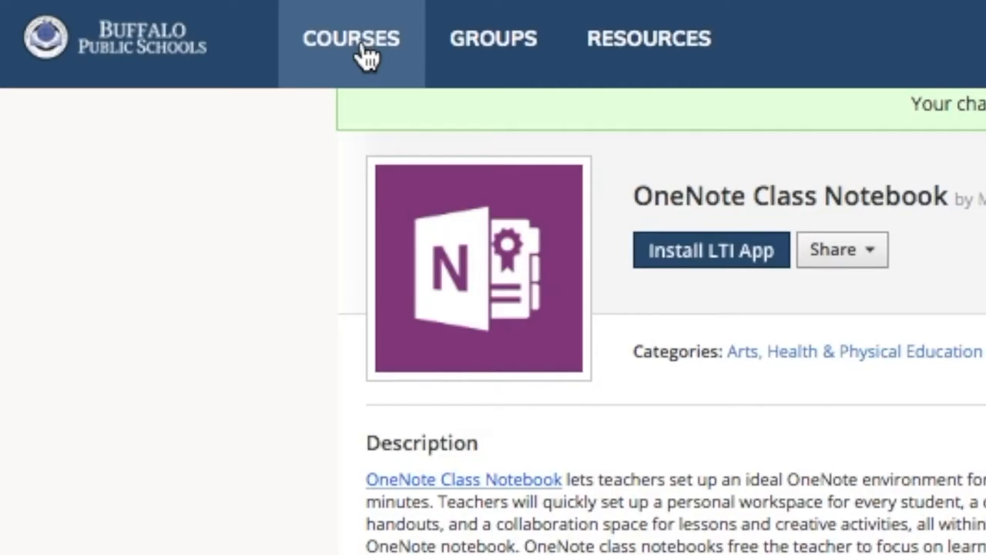
Open the Flipped Learning: Section 1 course from the Courses list.
{"action": "left_click", "coordinate": [350, 38]}
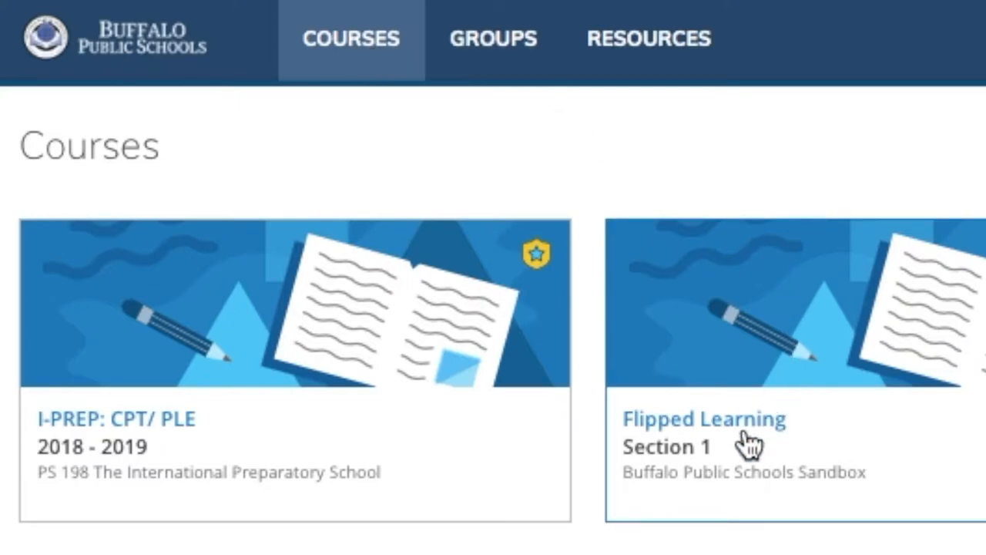
{"action": "mouse_move", "coordinate": [751, 439]}
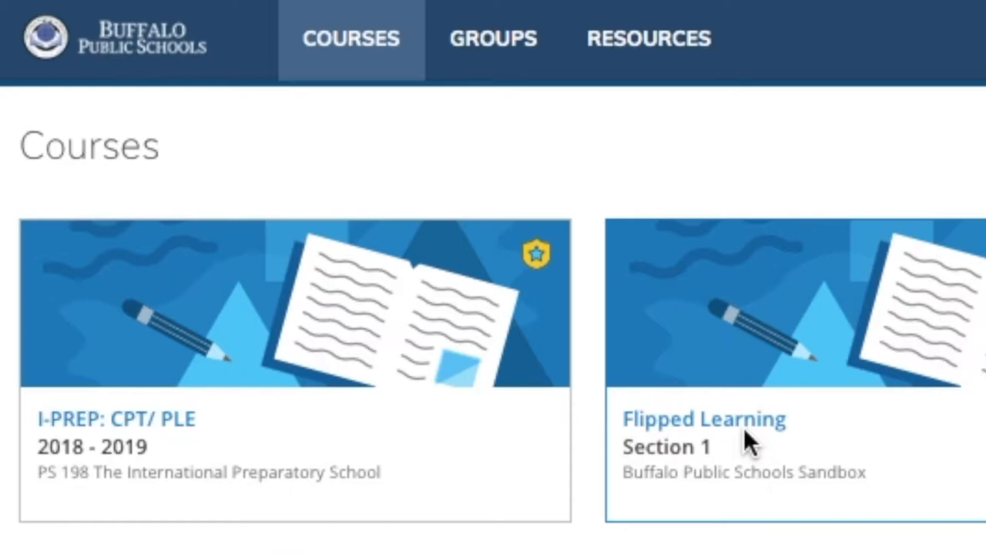
{"action": "left_click", "coordinate": [702, 419]}
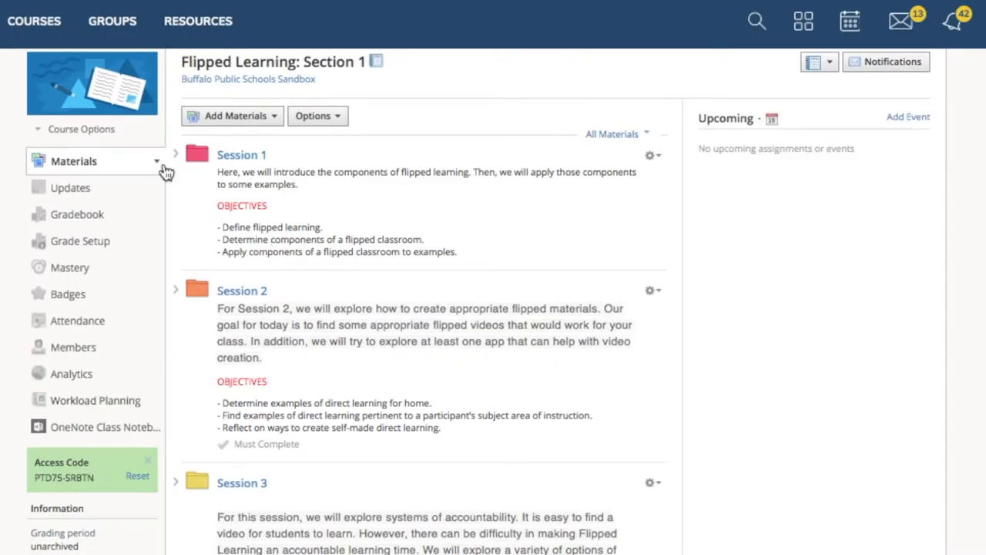
{"action": "mouse_move", "coordinate": [85, 399]}
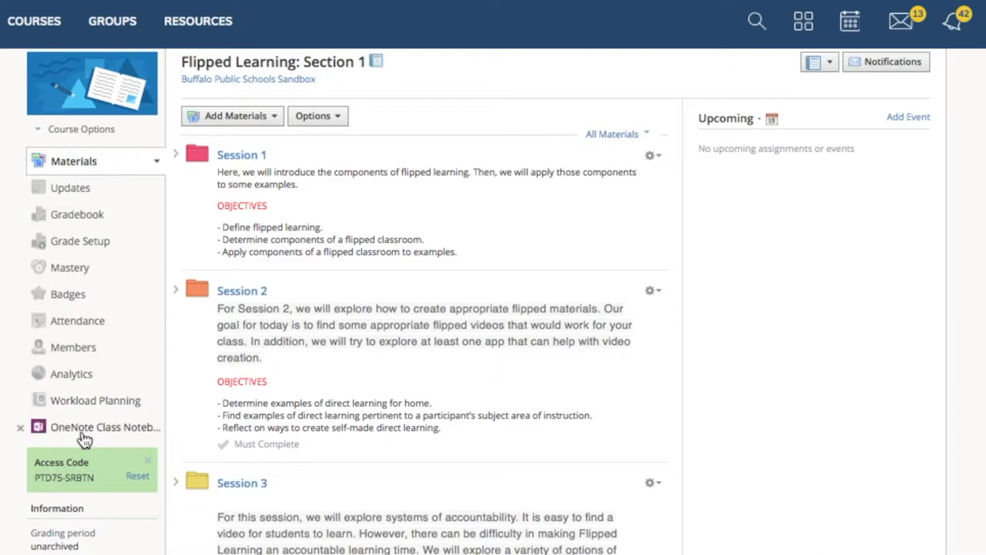
Open the course's OneNote Class Notebook page and sign in to OneNote with the school account.
{"action": "left_click", "coordinate": [106, 427]}
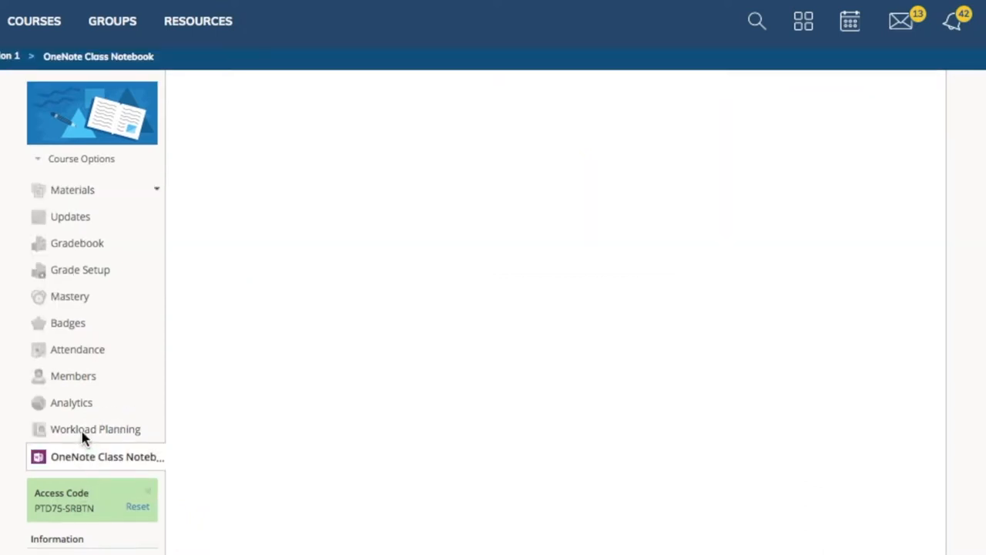
{"action": "left_click", "coordinate": [106, 456]}
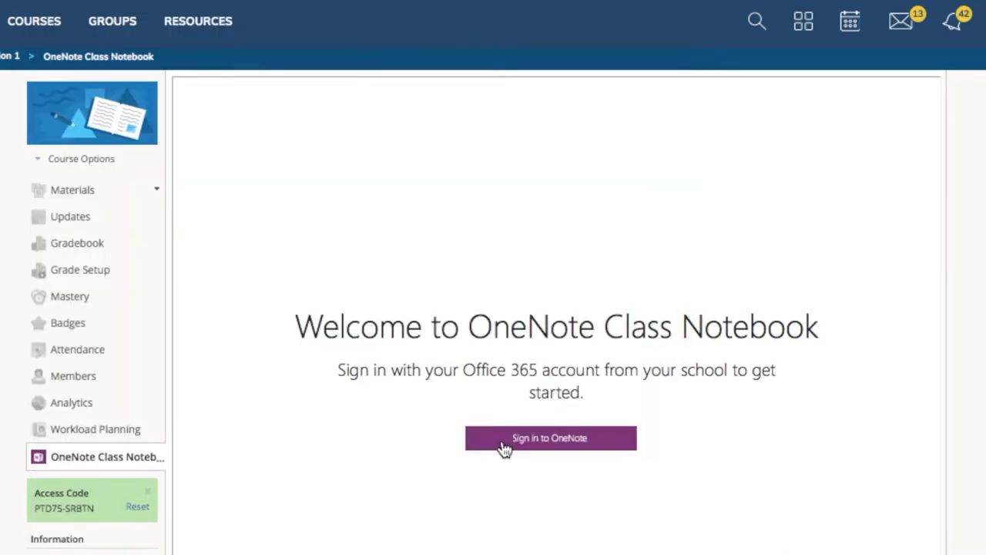
{"action": "left_click", "coordinate": [550, 438]}
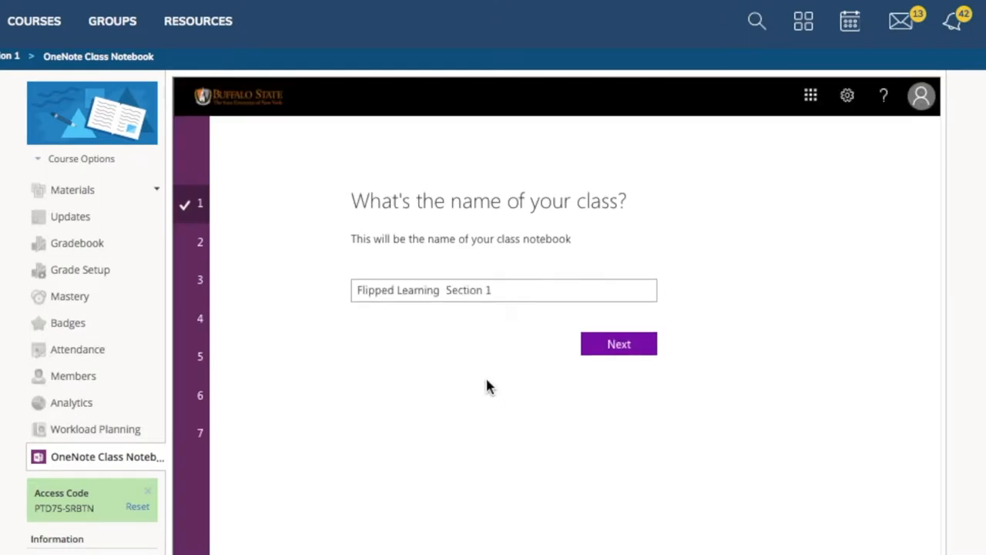
{"action": "mouse_move", "coordinate": [516, 370]}
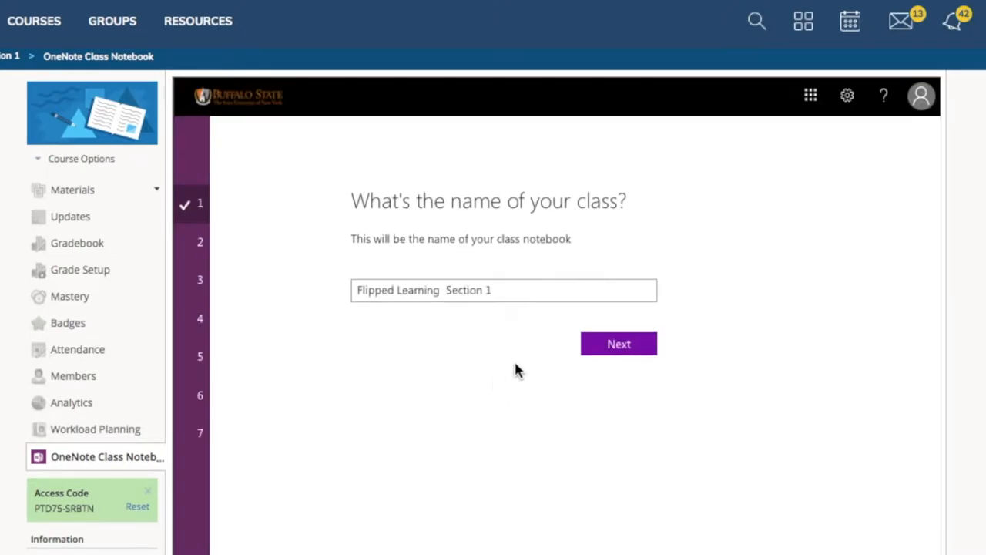
{"action": "mouse_move", "coordinate": [618, 344]}
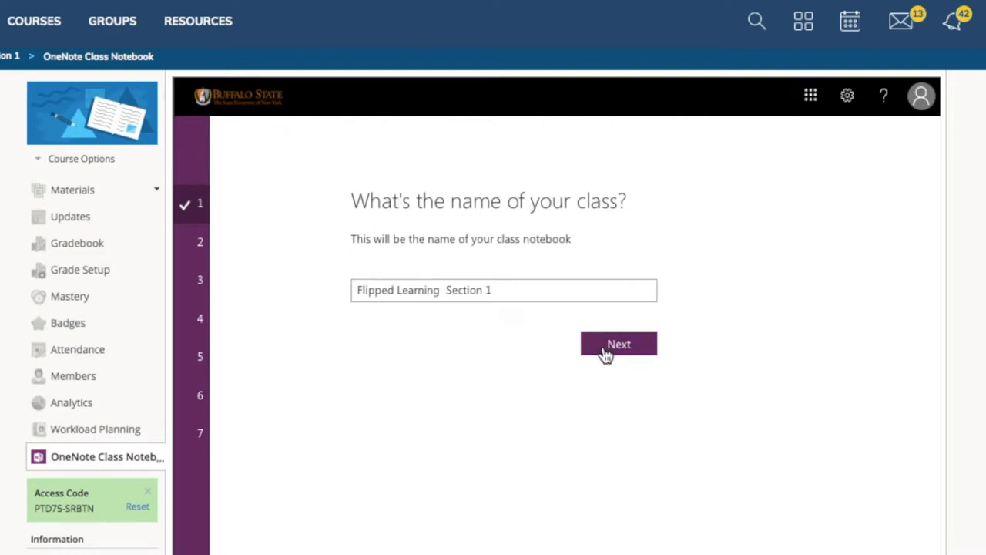
Accept the class notebook name, pass the section overview, and skip adding co-teachers.
{"action": "left_click", "coordinate": [619, 344]}
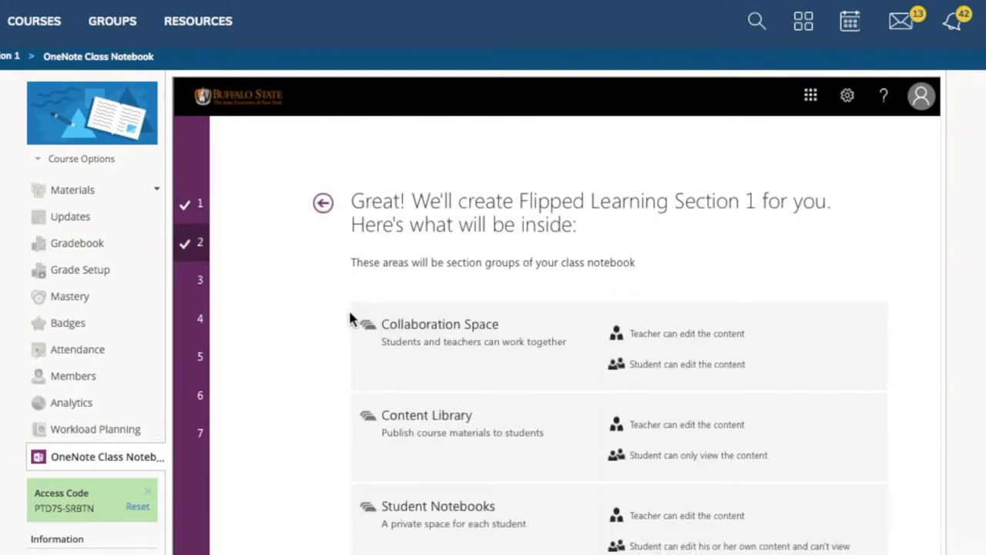
{"action": "mouse_move", "coordinate": [476, 367]}
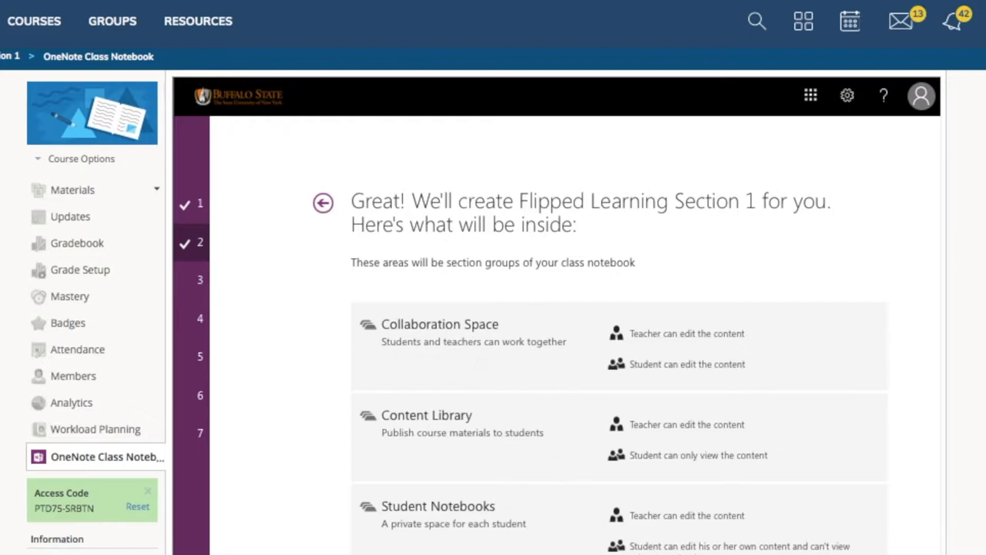
{"action": "left_click", "coordinate": [750, 391]}
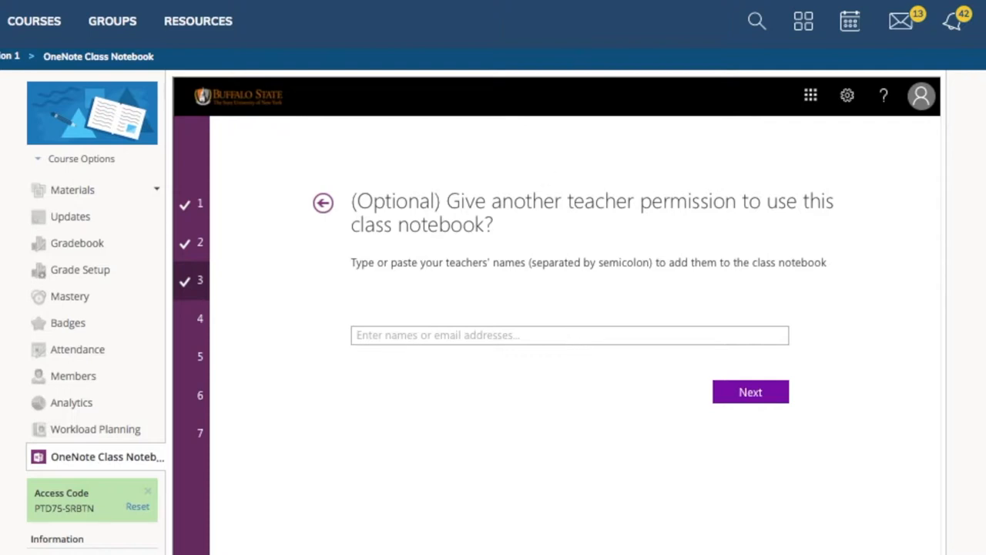
{"action": "mouse_move", "coordinate": [540, 326]}
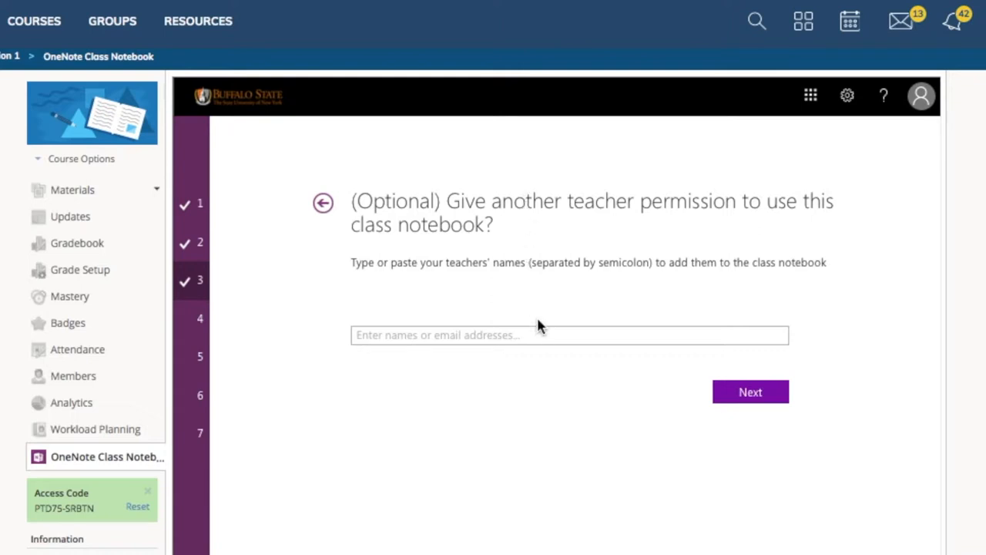
{"action": "left_click", "coordinate": [750, 392]}
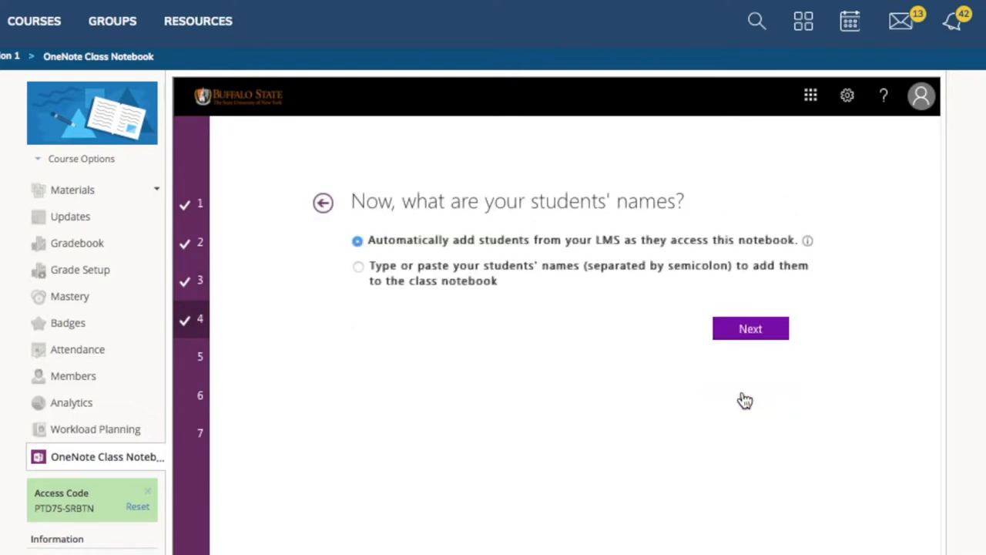
{"action": "mouse_move", "coordinate": [564, 307]}
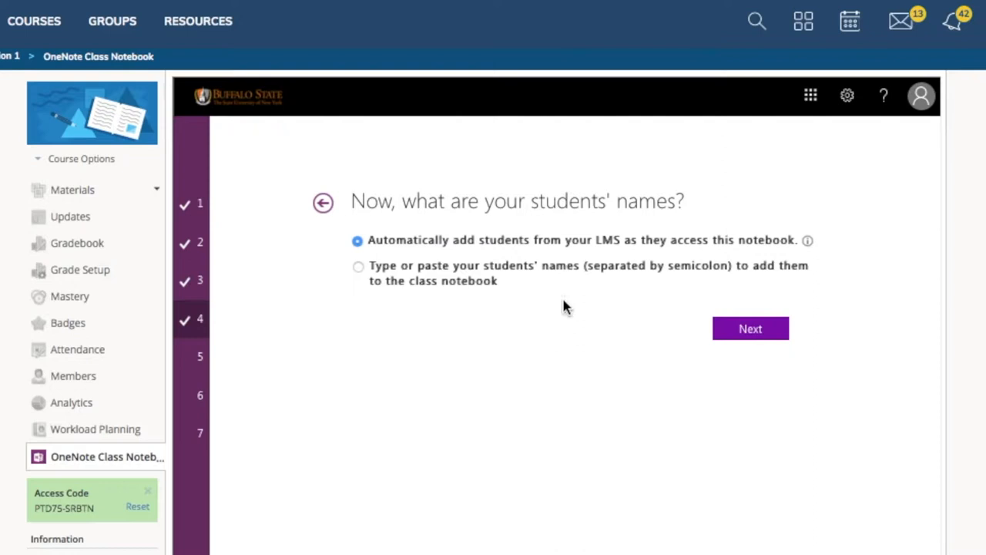
{"action": "mouse_move", "coordinate": [808, 239]}
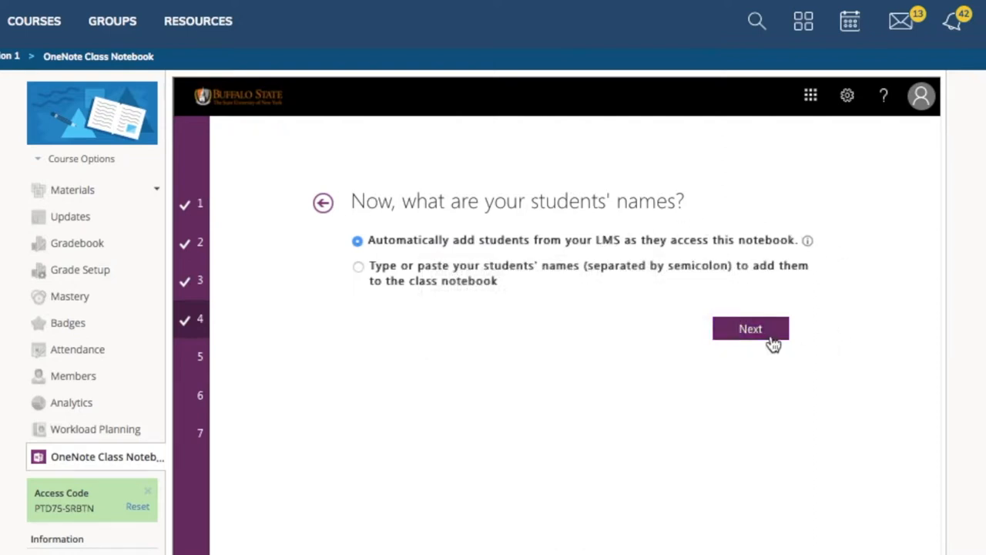
Keep automatic student enrollment and add an 'Other Notes' private student section.
{"action": "left_click", "coordinate": [751, 328]}
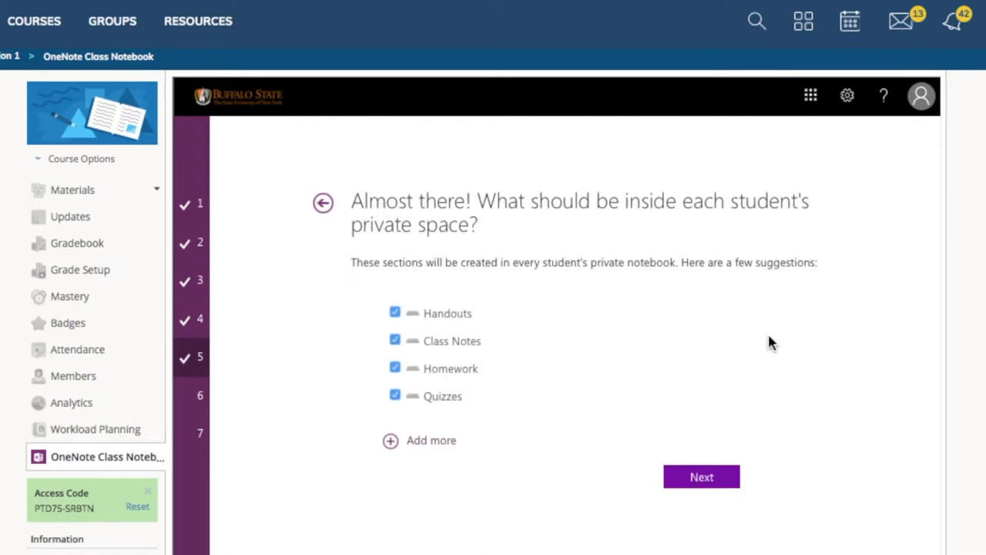
{"action": "mouse_move", "coordinate": [431, 414]}
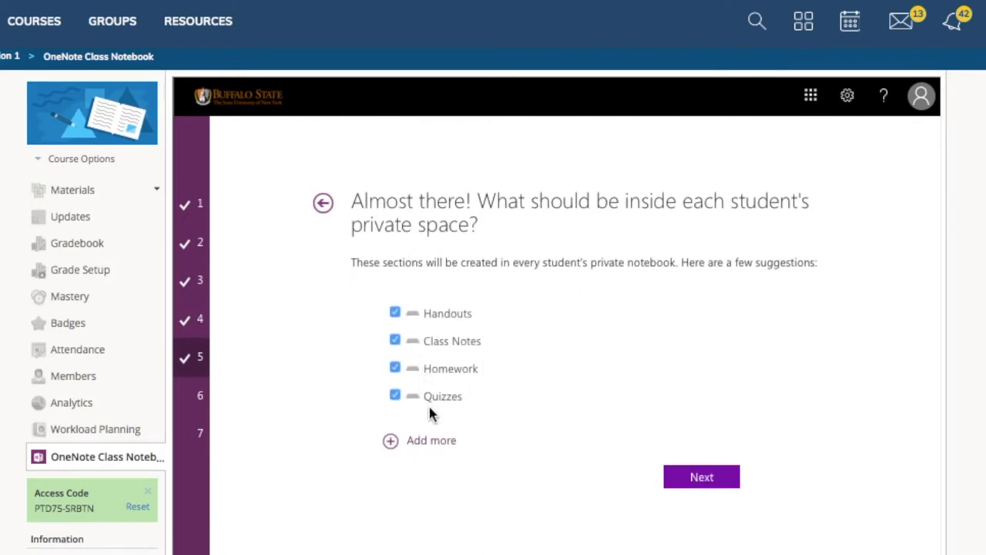
{"action": "mouse_move", "coordinate": [433, 416]}
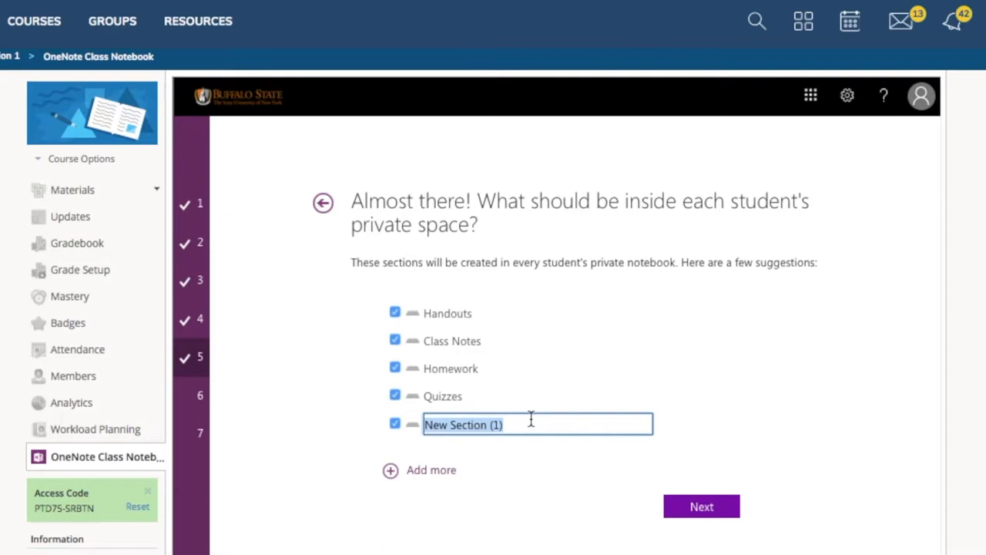
{"action": "type", "text": "Other"}
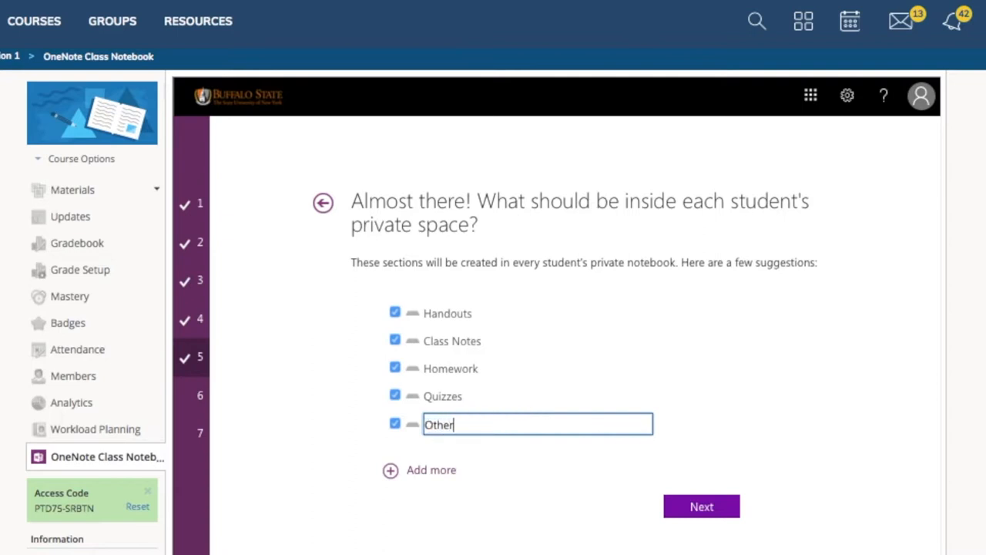
{"action": "type", "text": "Notes"}
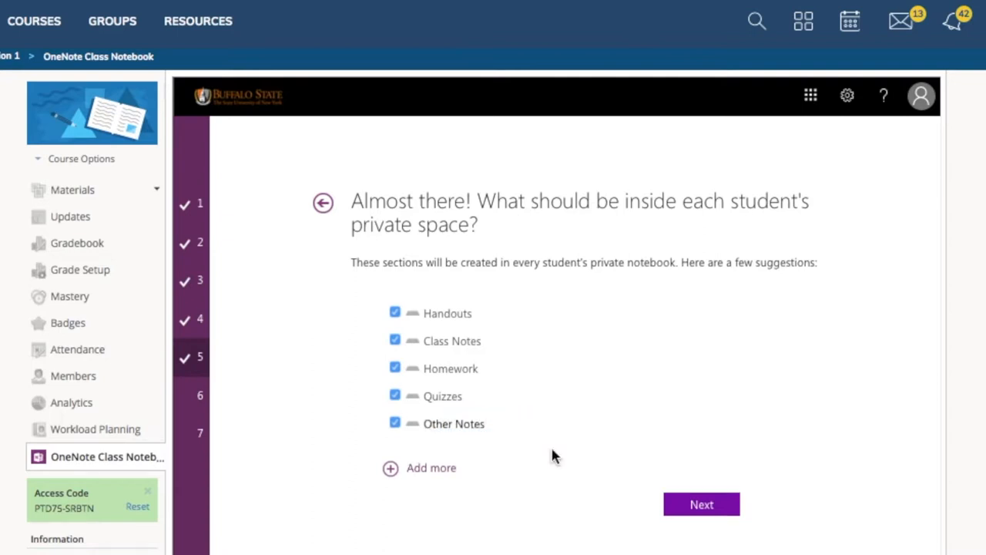
{"action": "left_click", "coordinate": [701, 504]}
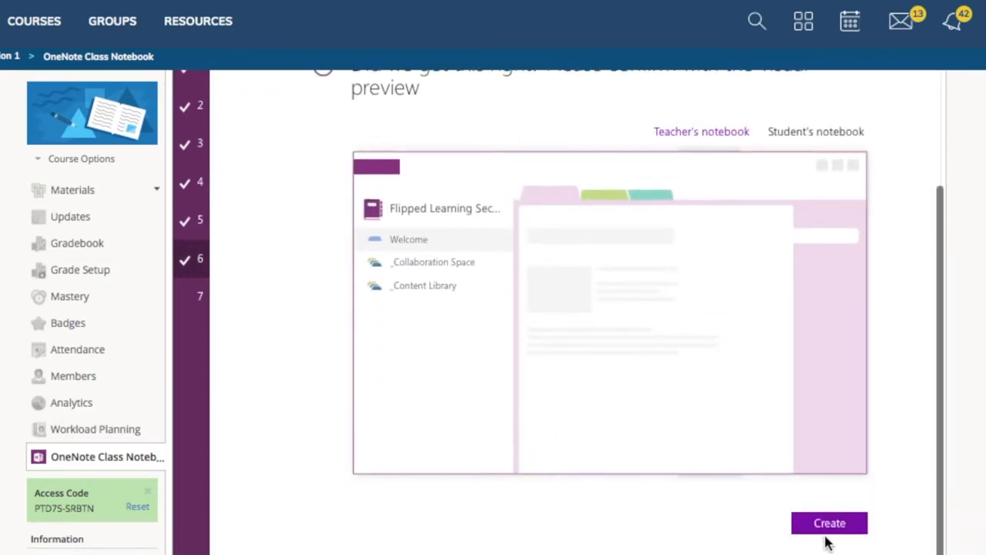
Approve the notebook preview and create the Flipped Learning Section 1 class notebook.
{"action": "left_click", "coordinate": [829, 523]}
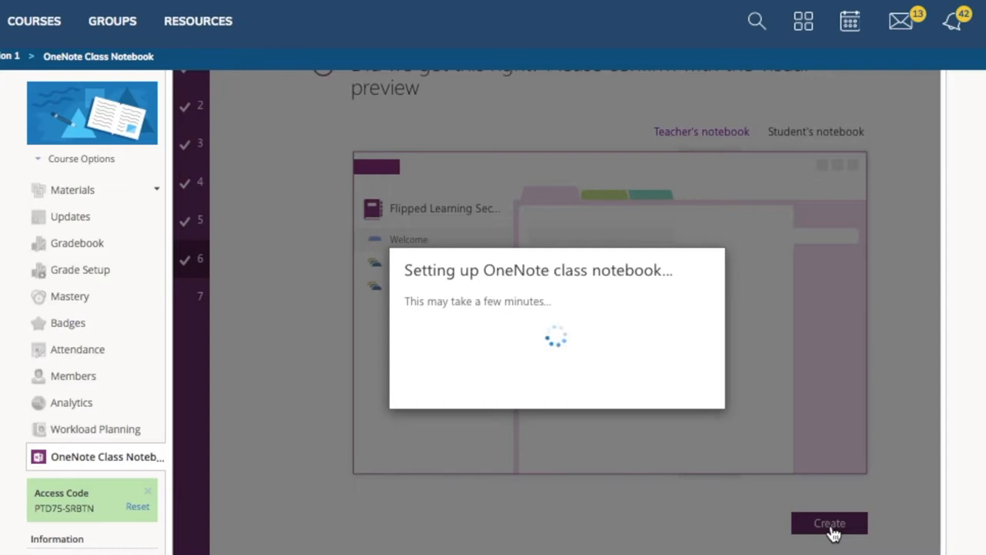
{"action": "left_click", "coordinate": [830, 523]}
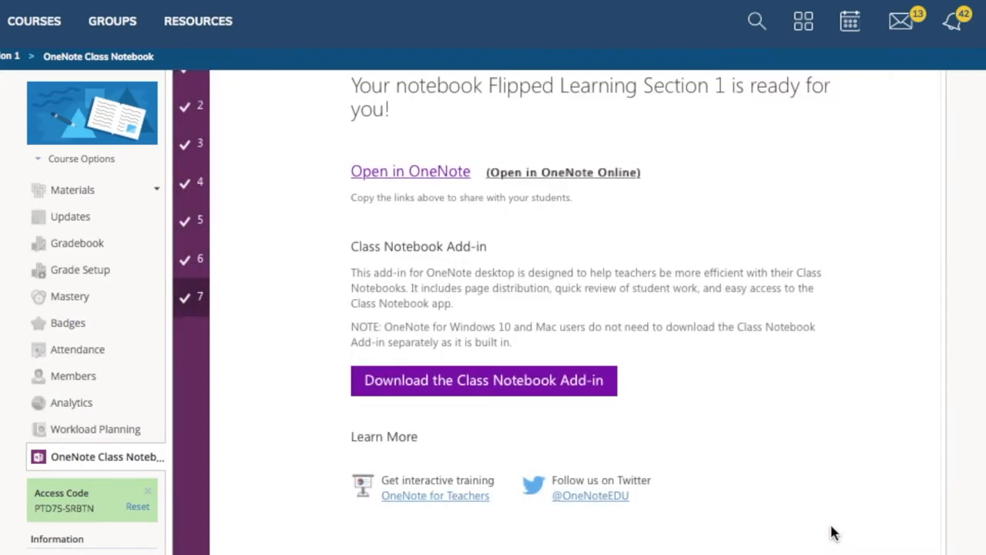
{"action": "mouse_move", "coordinate": [359, 344]}
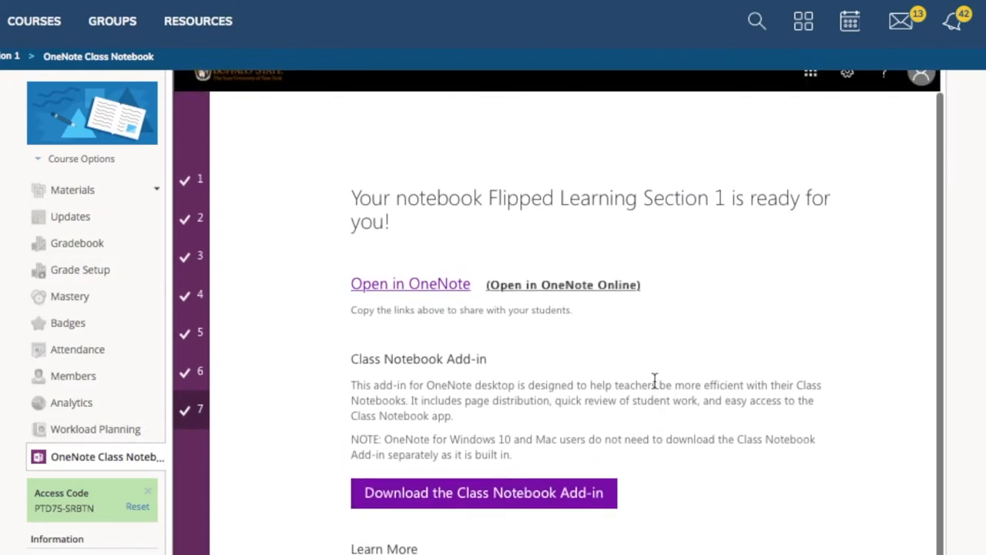
{"action": "mouse_move", "coordinate": [585, 289]}
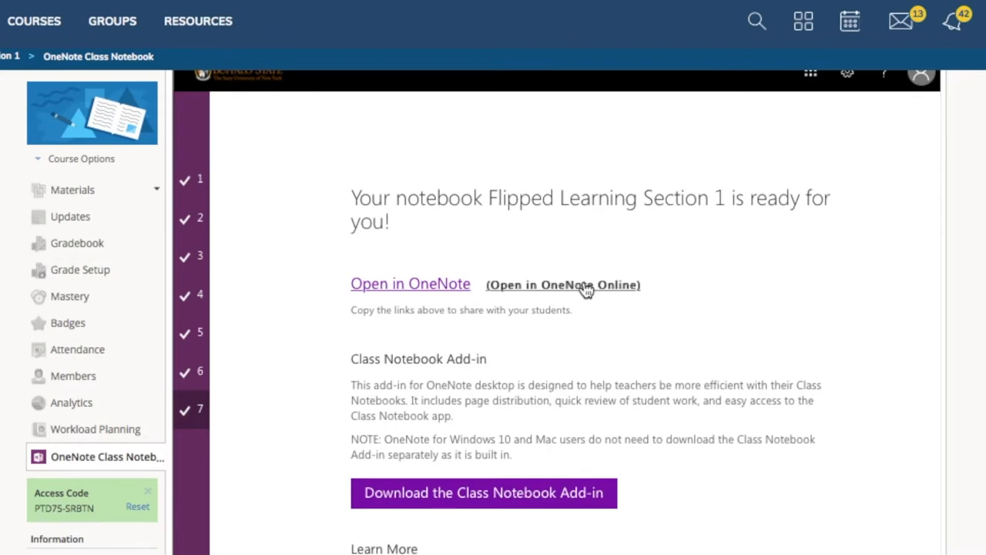
{"action": "mouse_move", "coordinate": [430, 298]}
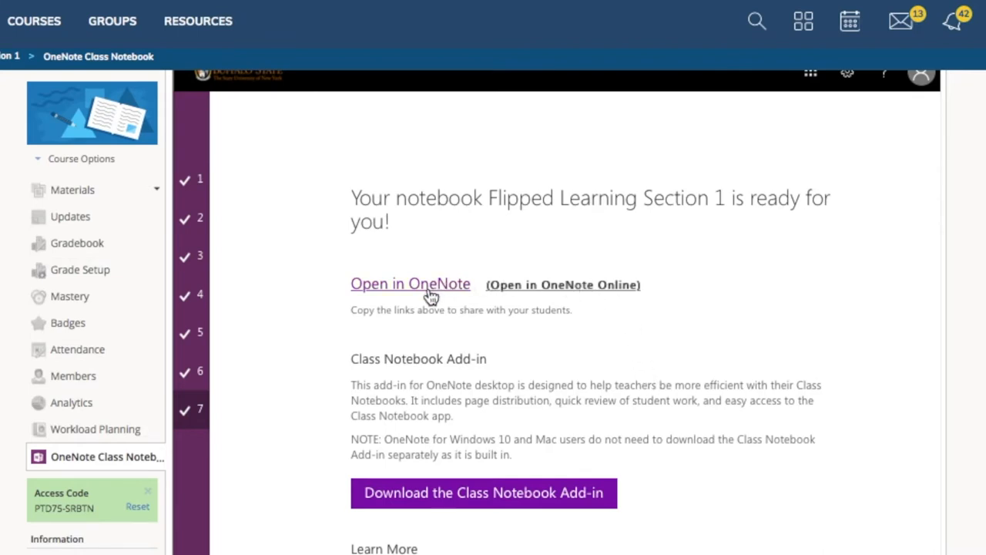
{"action": "mouse_move", "coordinate": [437, 298]}
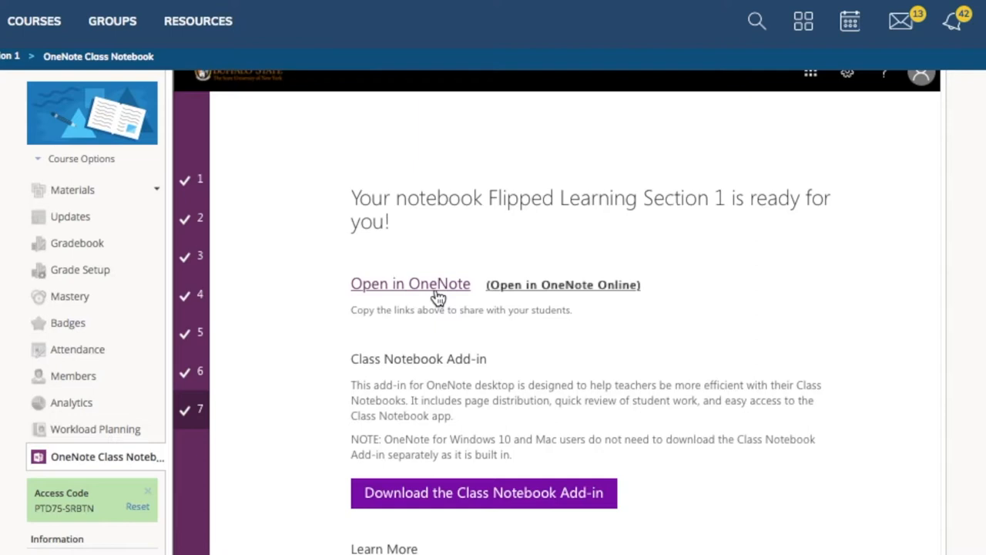
{"action": "mouse_move", "coordinate": [435, 300]}
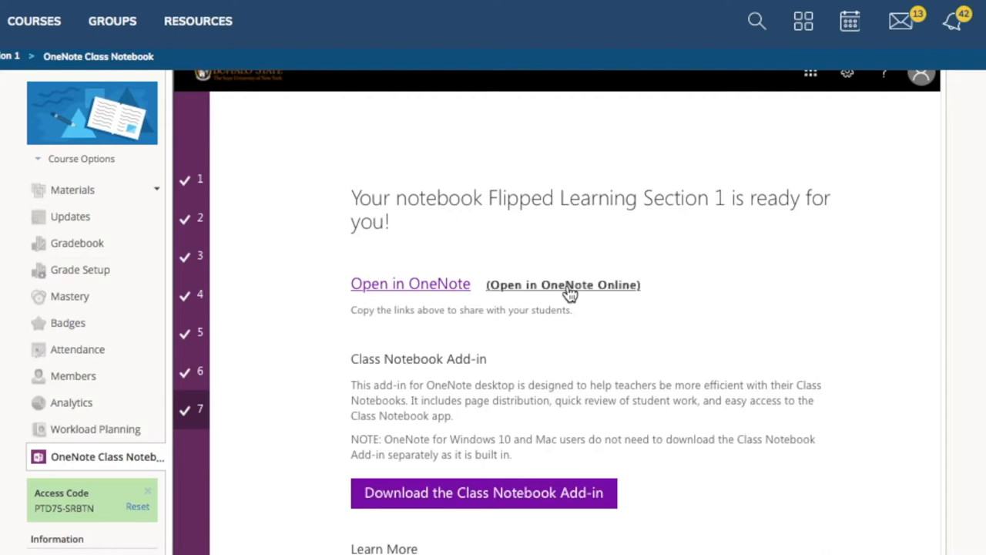
{"action": "mouse_move", "coordinate": [574, 291]}
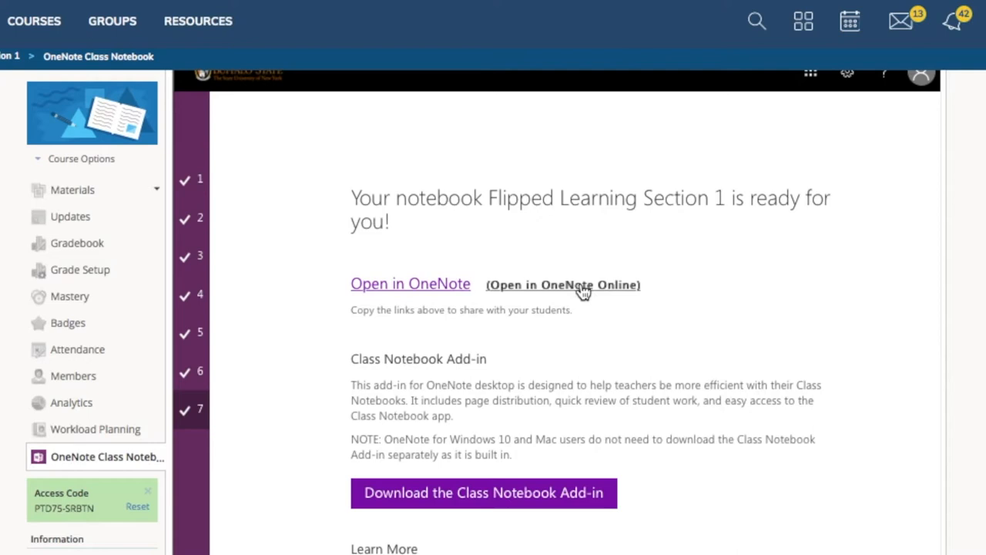
{"action": "mouse_move", "coordinate": [584, 292]}
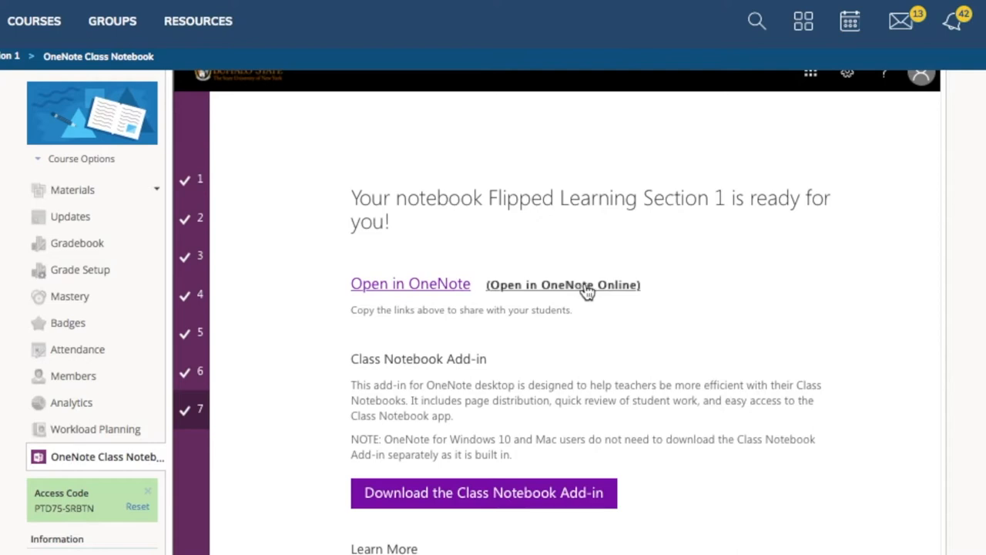
Open the Flipped Learning Section 1 notebook via the Open in OneNote Online link.
{"action": "left_click", "coordinate": [562, 285]}
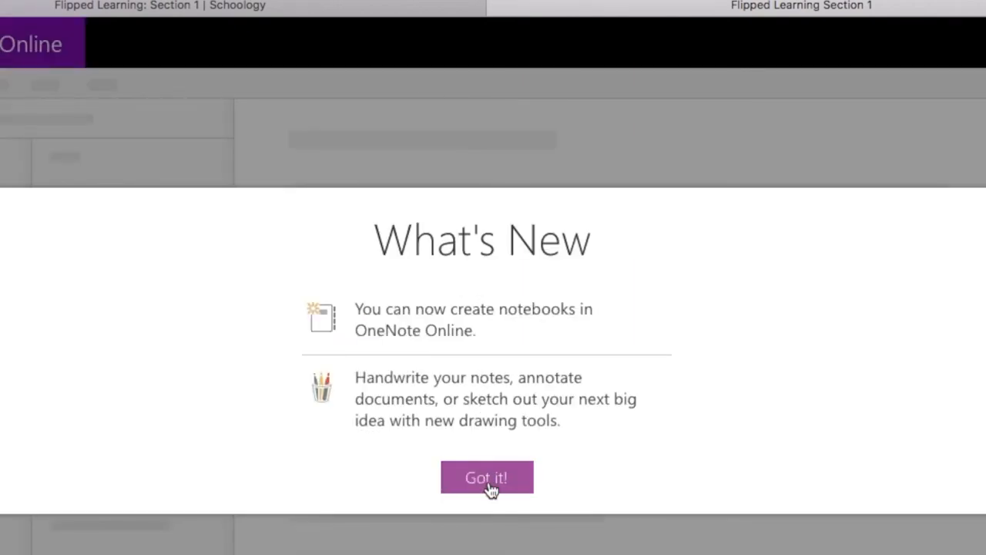
Dismiss the What's New notice and view the notebook's Welcome page.
{"action": "left_click", "coordinate": [486, 478]}
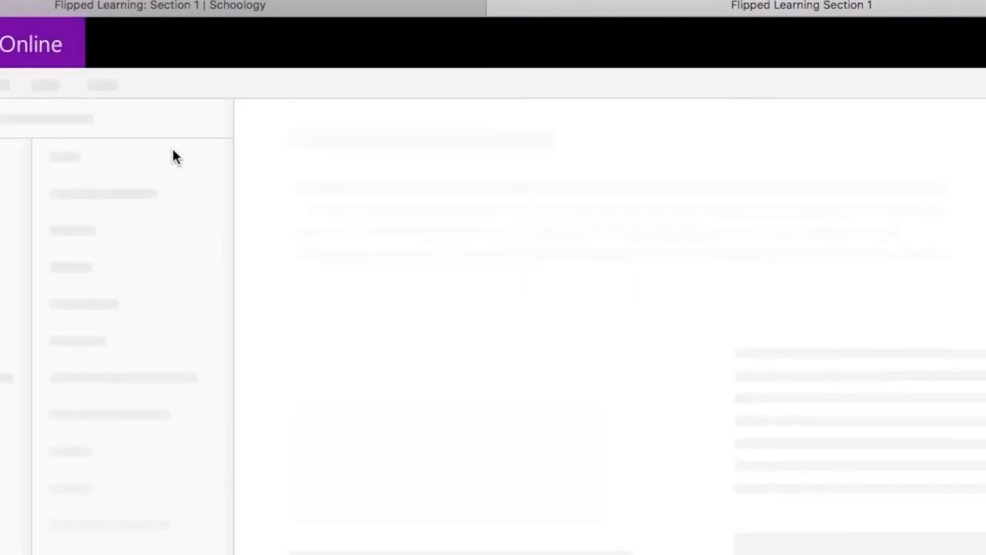
{"action": "mouse_move", "coordinate": [191, 94]}
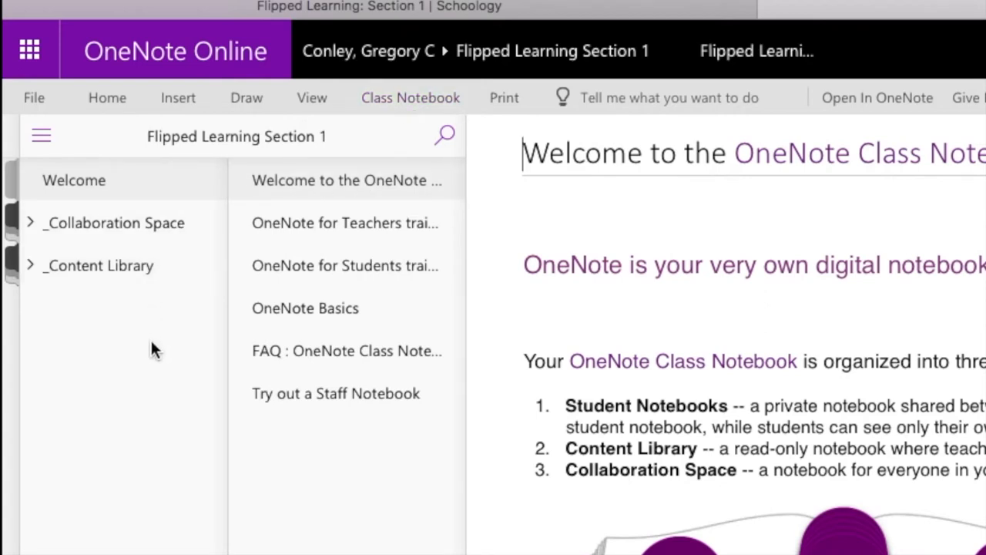
{"action": "mouse_move", "coordinate": [139, 341]}
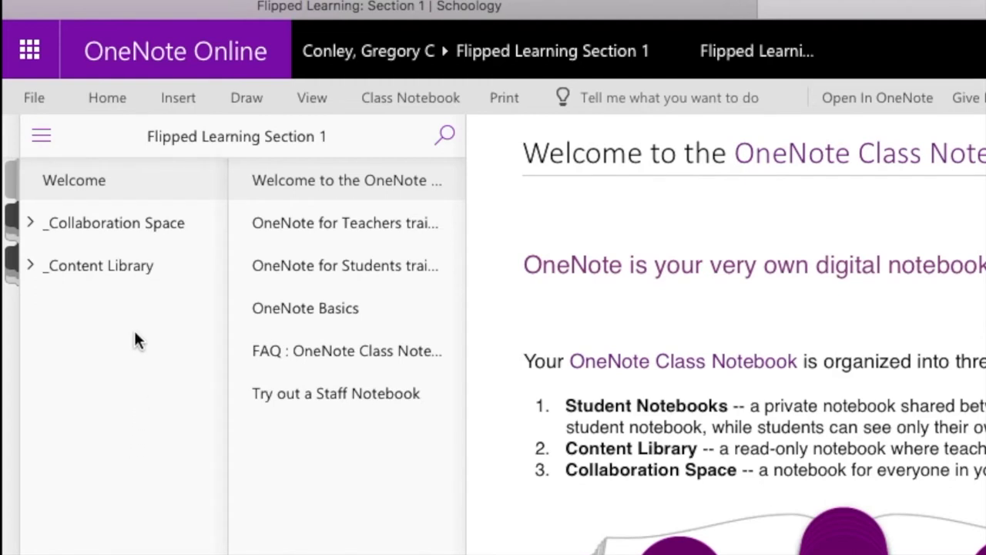
{"action": "mouse_move", "coordinate": [129, 316]}
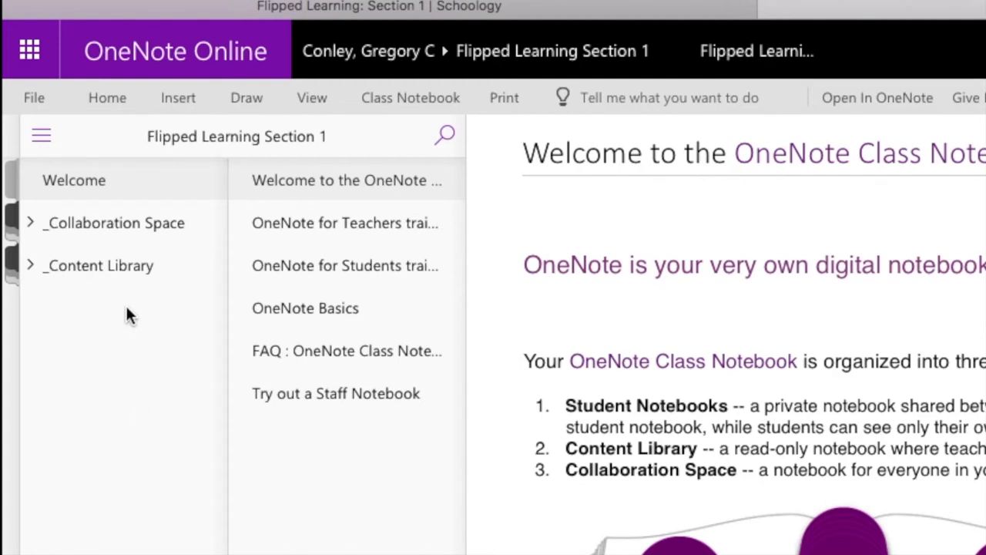
{"action": "left_click", "coordinate": [524, 152]}
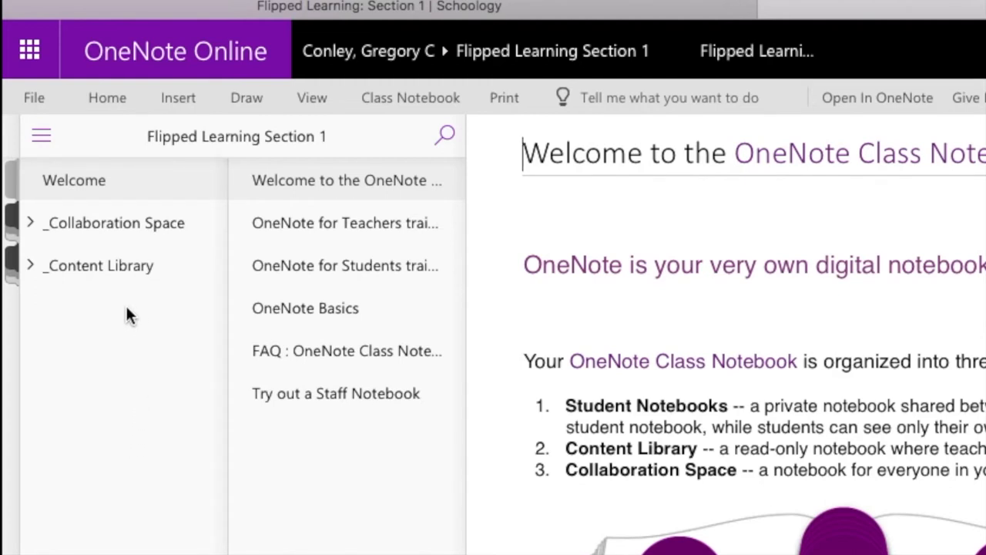
{"action": "mouse_move", "coordinate": [141, 317]}
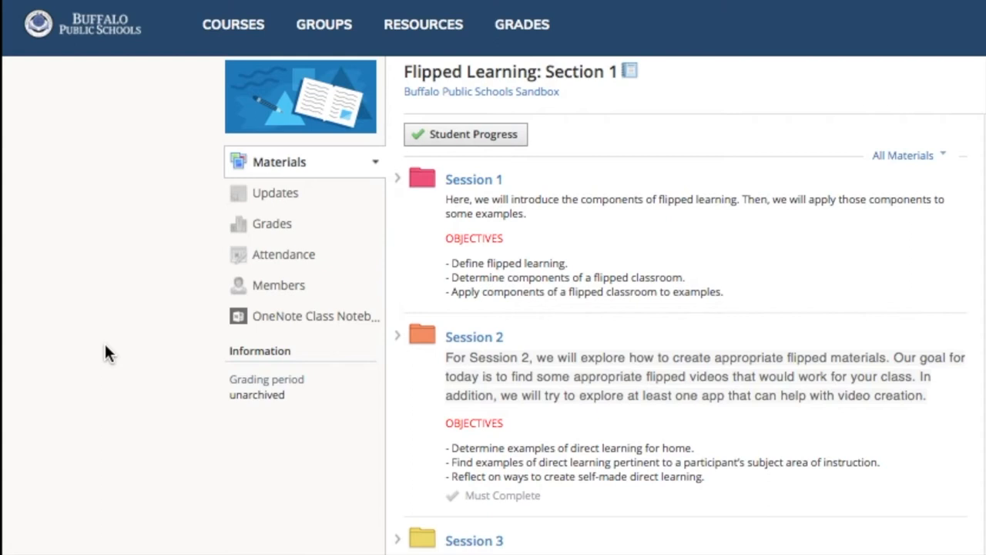
{"action": "mouse_move", "coordinate": [281, 320]}
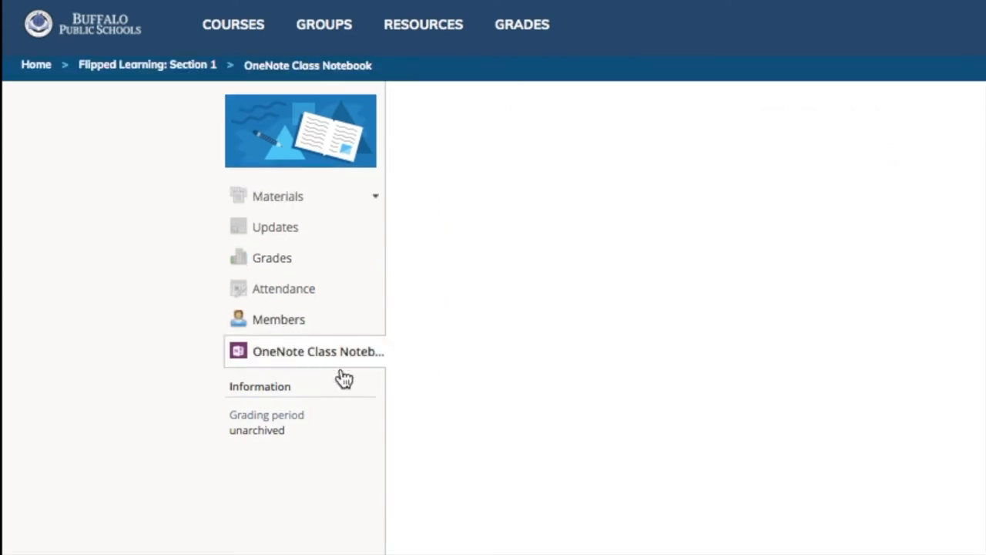
Open the OneNote Class Notebook page from the Flipped Learning: Section 1 course menu.
{"action": "left_click", "coordinate": [318, 352]}
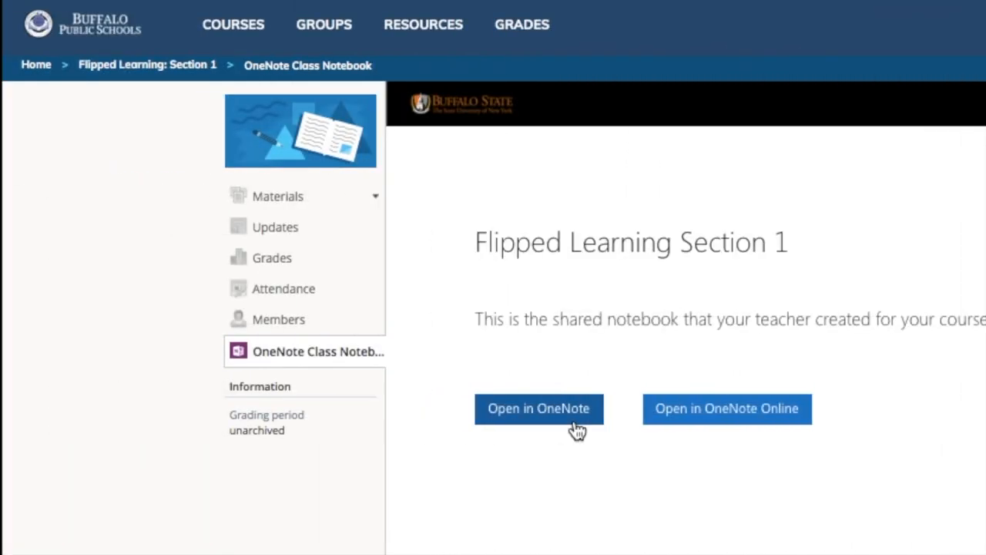
Open the Flipped Learning Section 1 notebook in the OneNote app, allowing the browser prompt.
{"action": "left_click", "coordinate": [540, 409]}
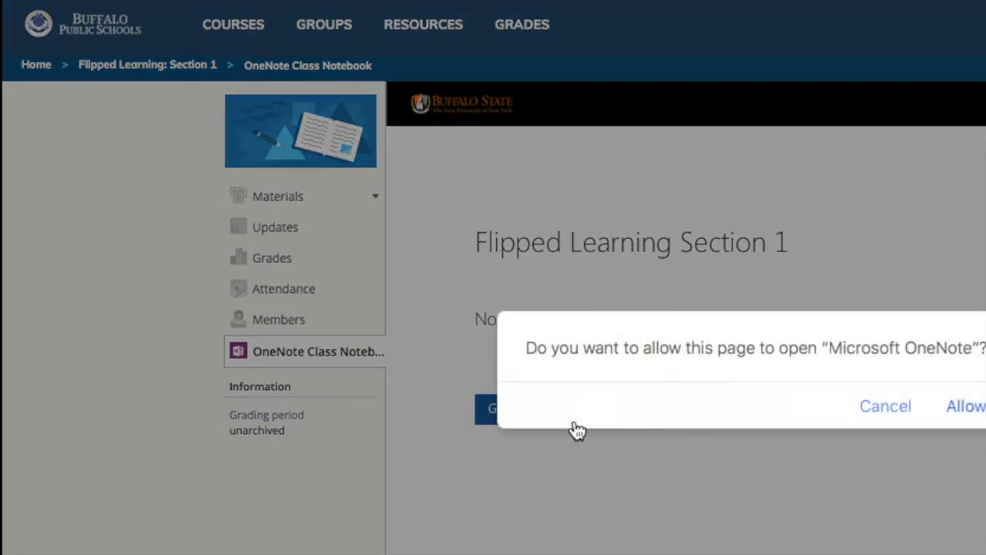
{"action": "mouse_move", "coordinate": [970, 406]}
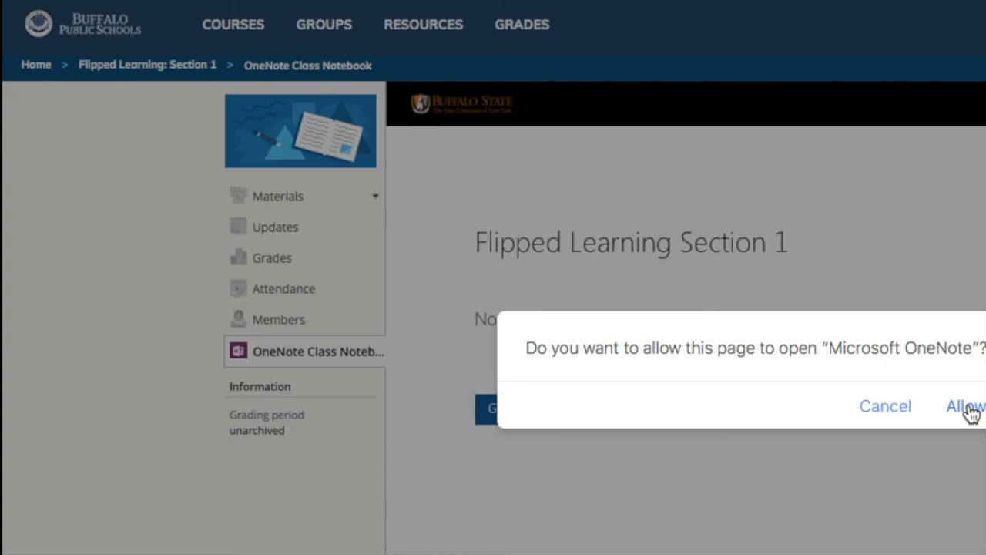
{"action": "left_click", "coordinate": [965, 406]}
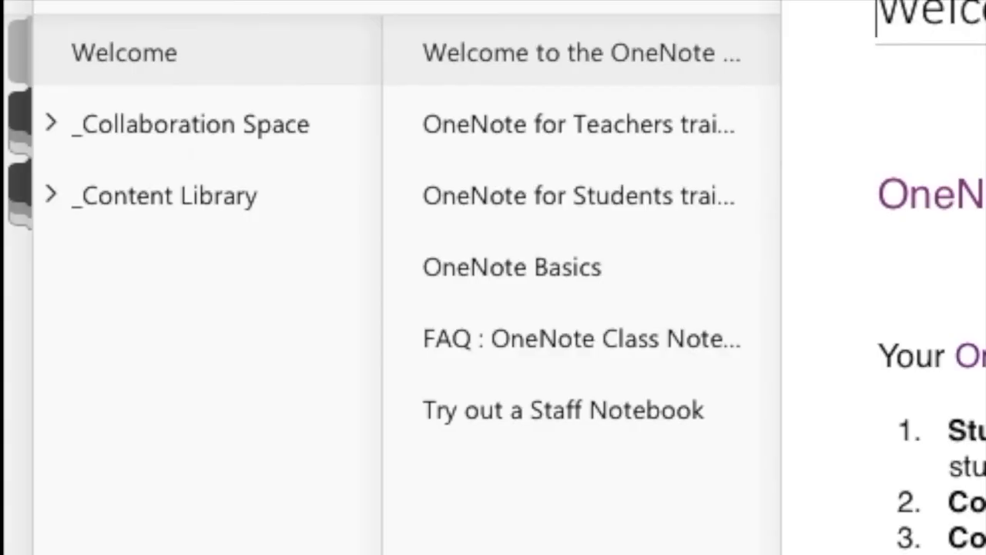